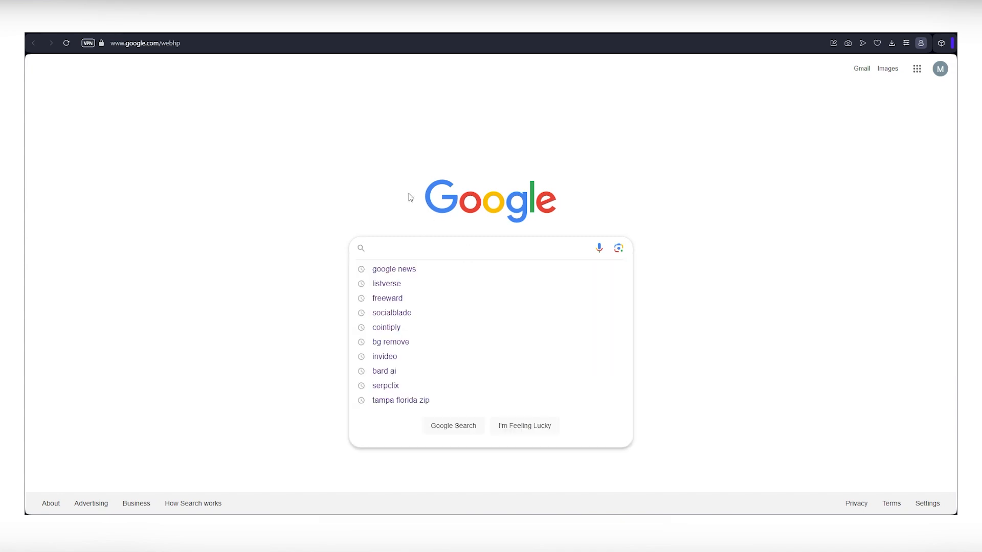
# Search Google for "Google News" and bring up the results
pyautogui.write('Google News')
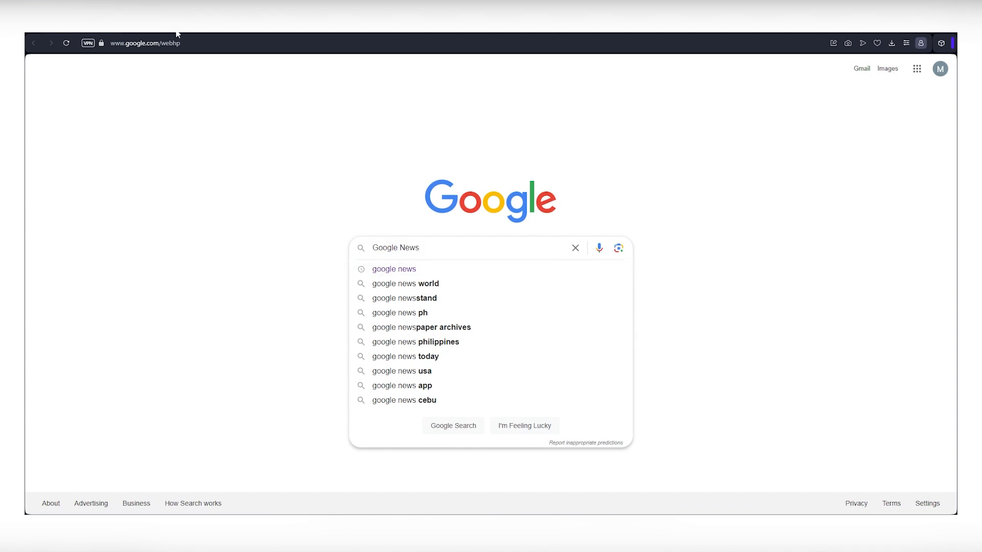
pyautogui.click(452, 425)
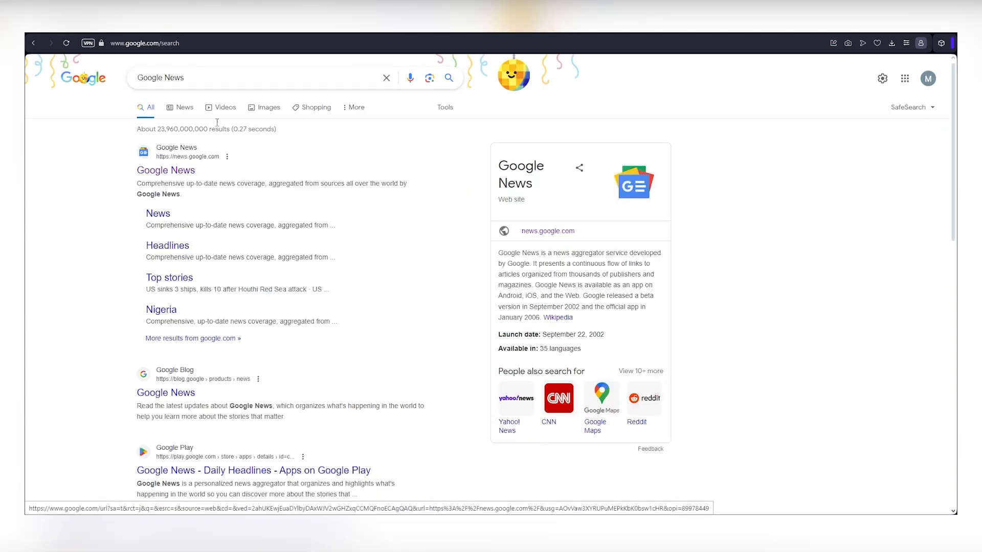
# Go to the Google News site and browse the Technology section
pyautogui.click(165, 170)
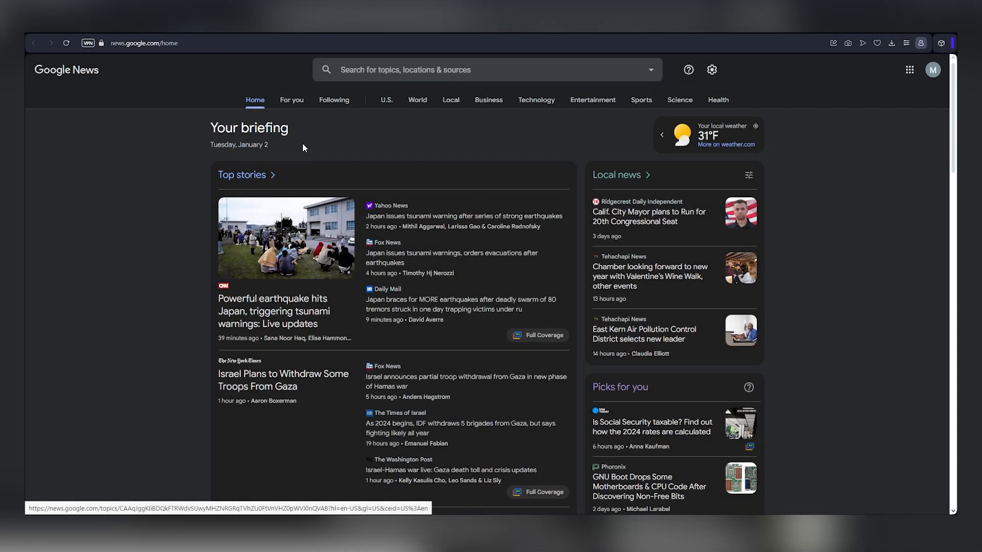
pyautogui.moveTo(370, 161)
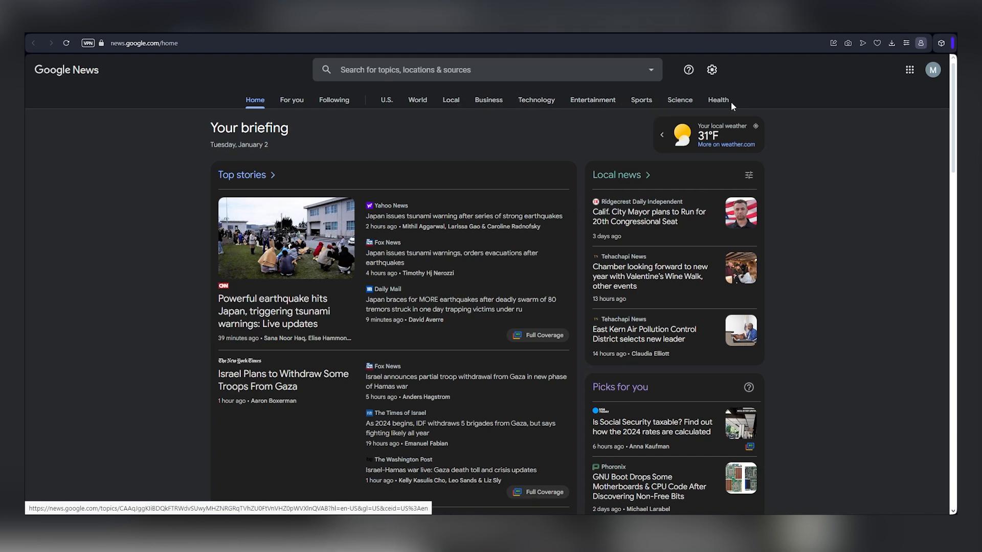
pyautogui.moveTo(283, 179)
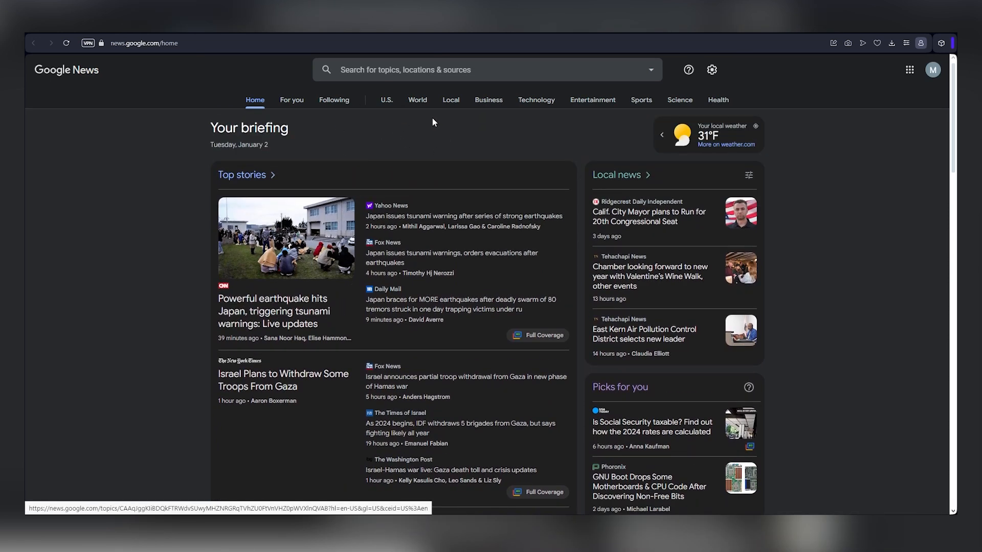
pyautogui.moveTo(405, 106)
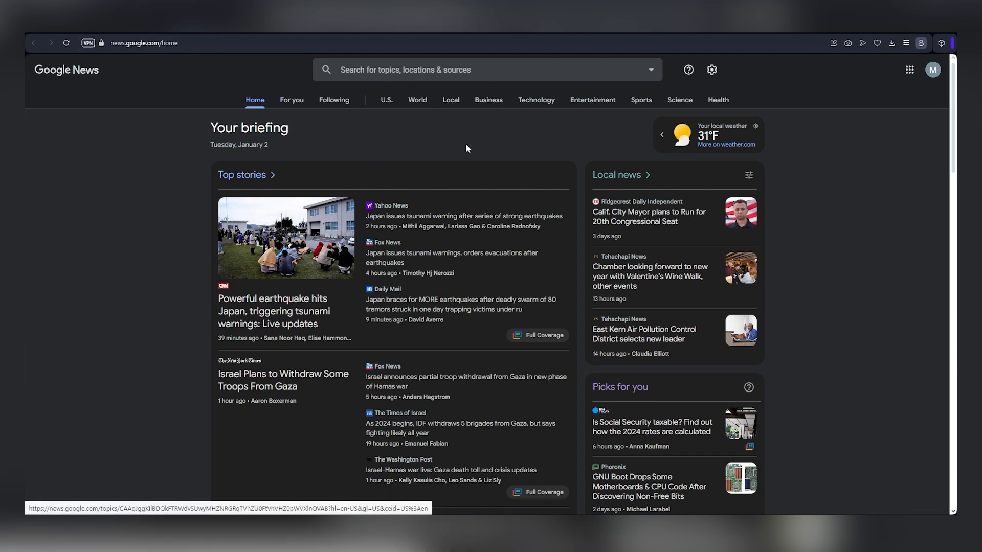
pyautogui.moveTo(529, 125)
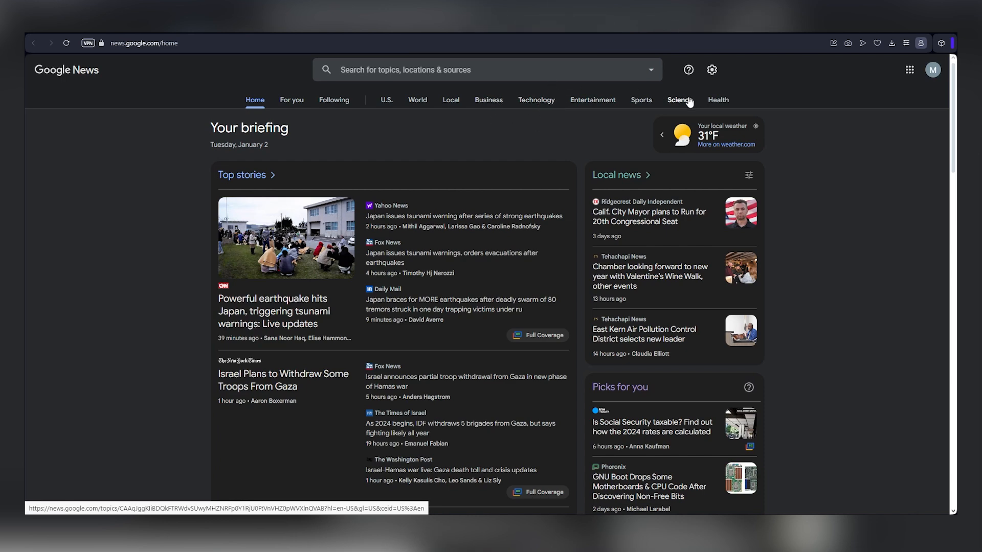
pyautogui.click(536, 99)
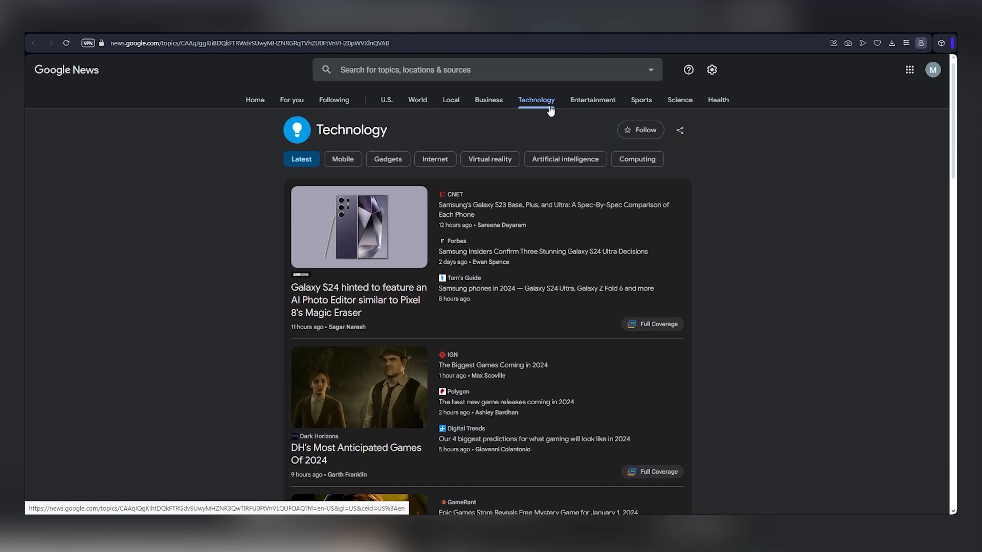
pyautogui.moveTo(483, 180)
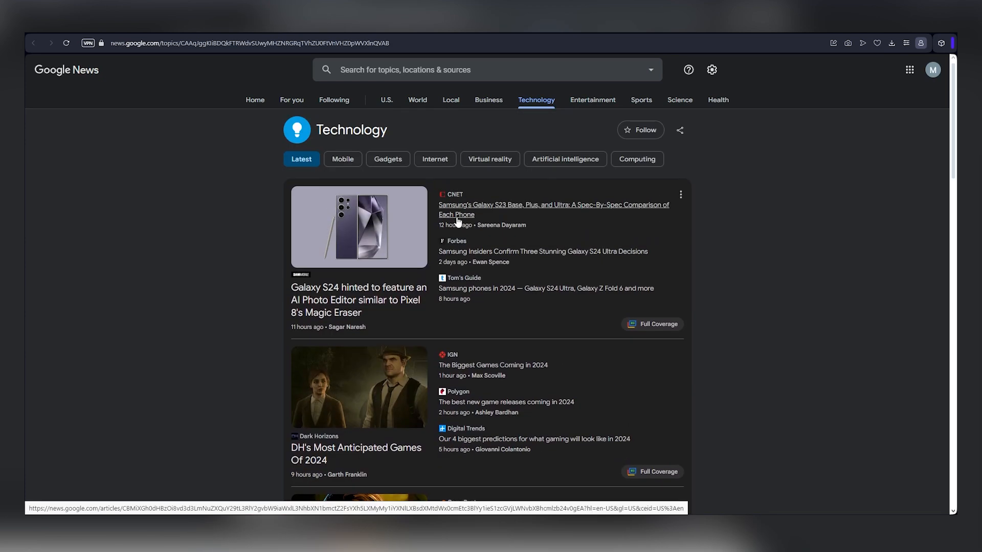
pyautogui.scroll(-3)
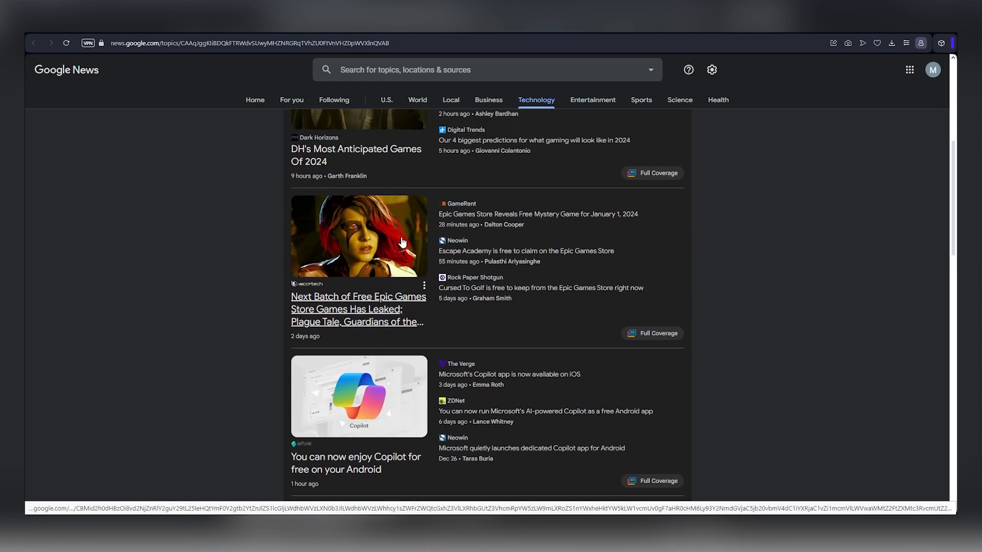
# Switch to the Health section's Fitness stories and look through the feed
pyautogui.click(718, 99)
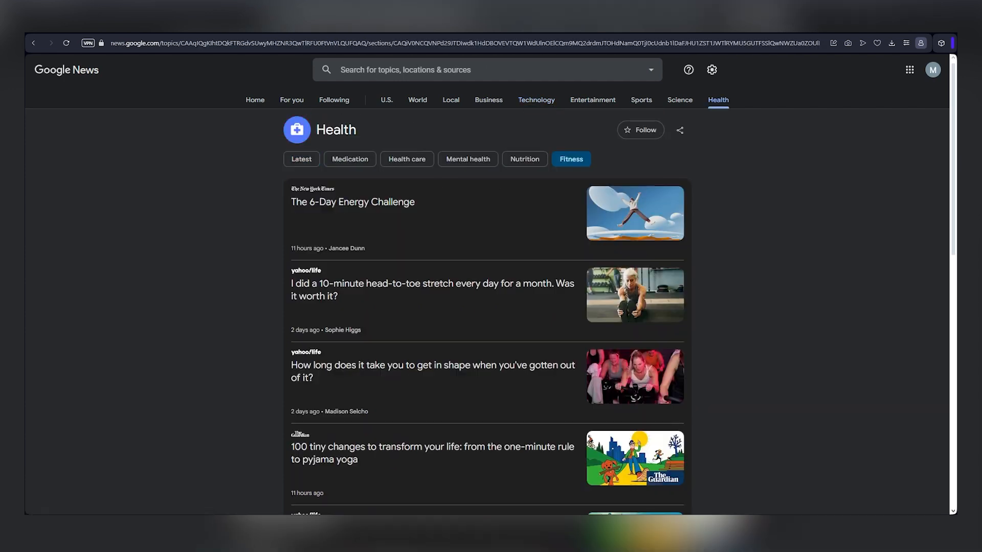
pyautogui.scroll(-3)
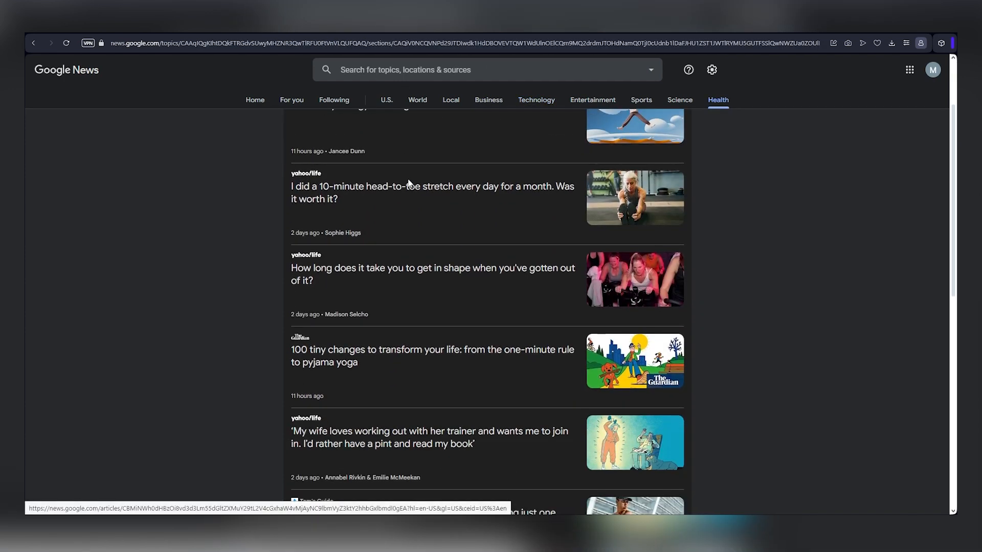
pyautogui.scroll(-3)
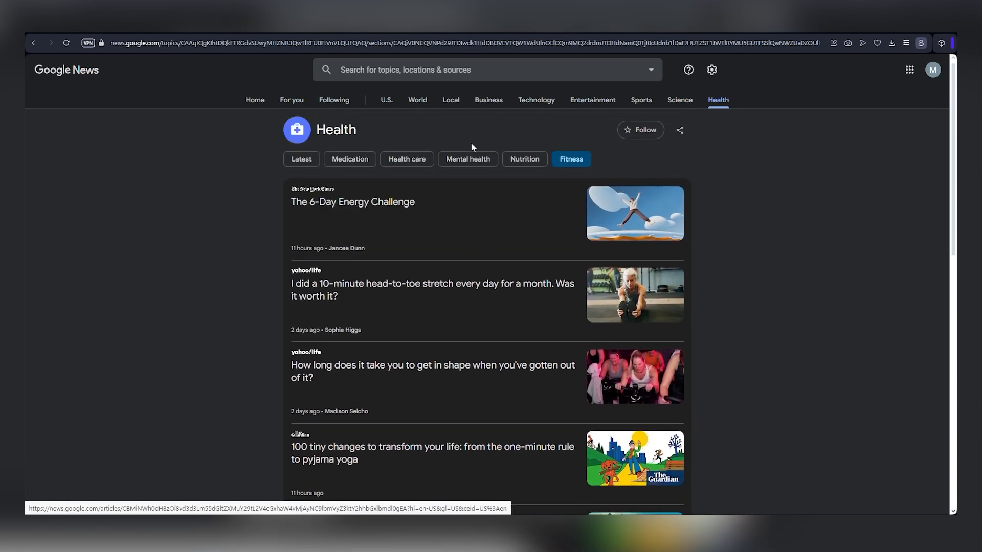
pyautogui.moveTo(570, 165)
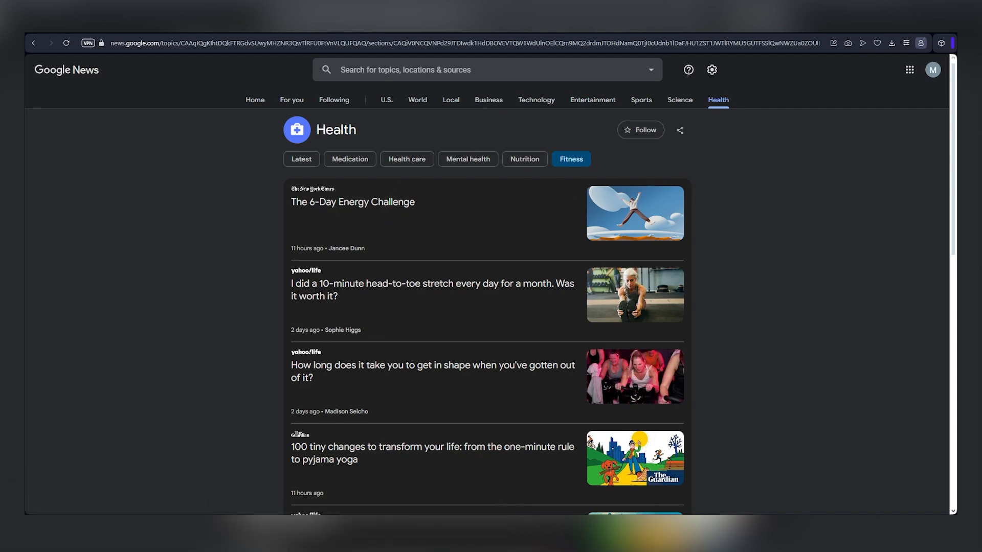
# Read the NYT "6-Day Energy Challenge" article from the feed
pyautogui.click(353, 202)
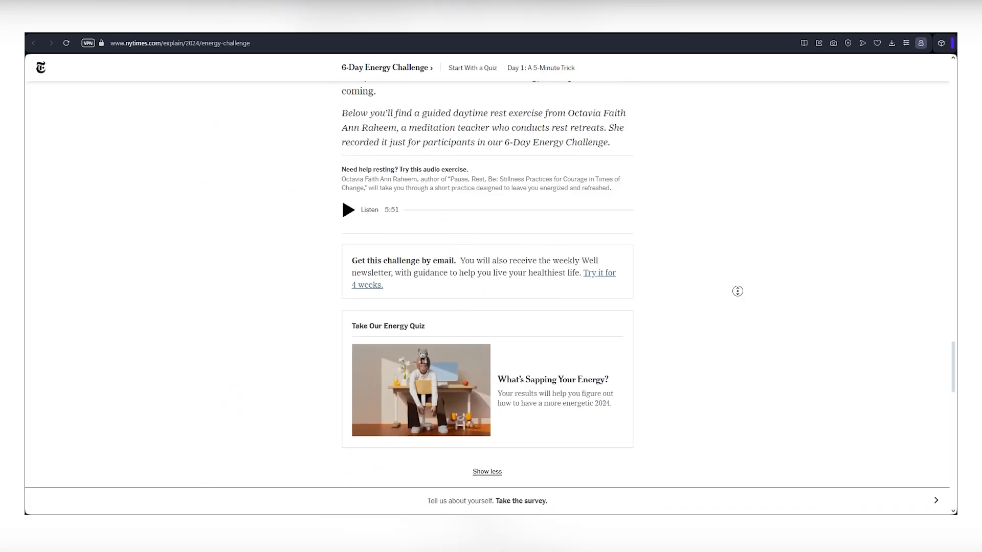
pyautogui.scroll(3)
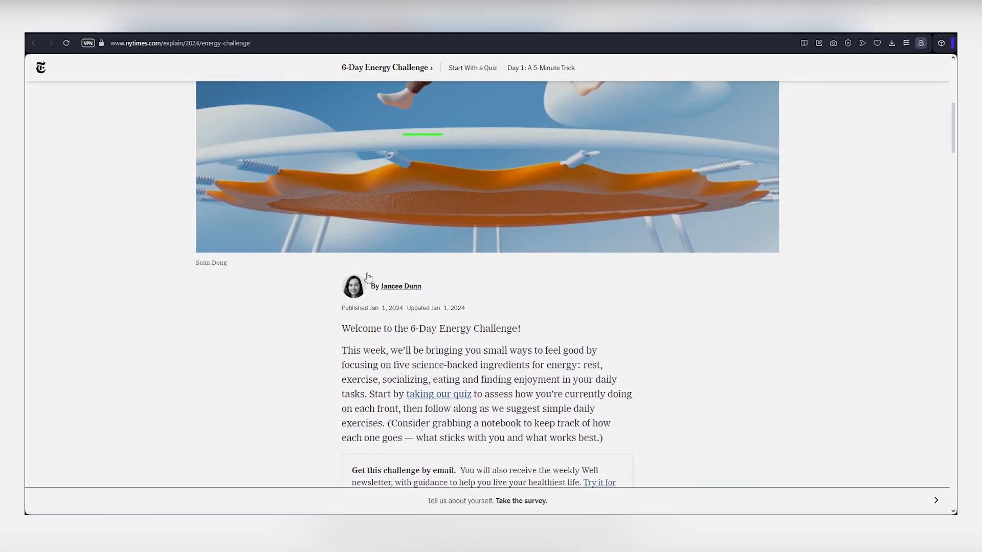
pyautogui.click(180, 42)
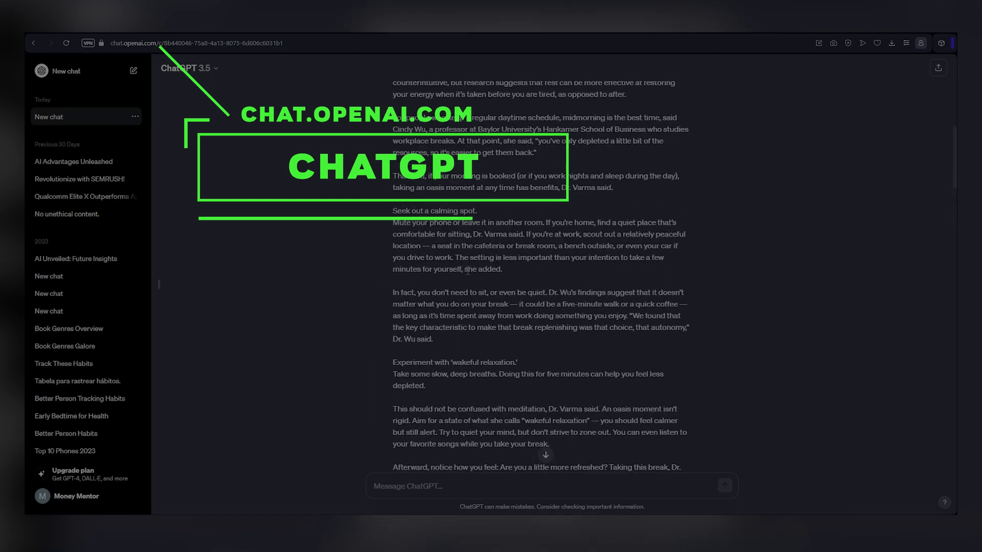
# Review the pasted NYT article text in ChatGPT and request a rewrite
pyautogui.scroll(3)
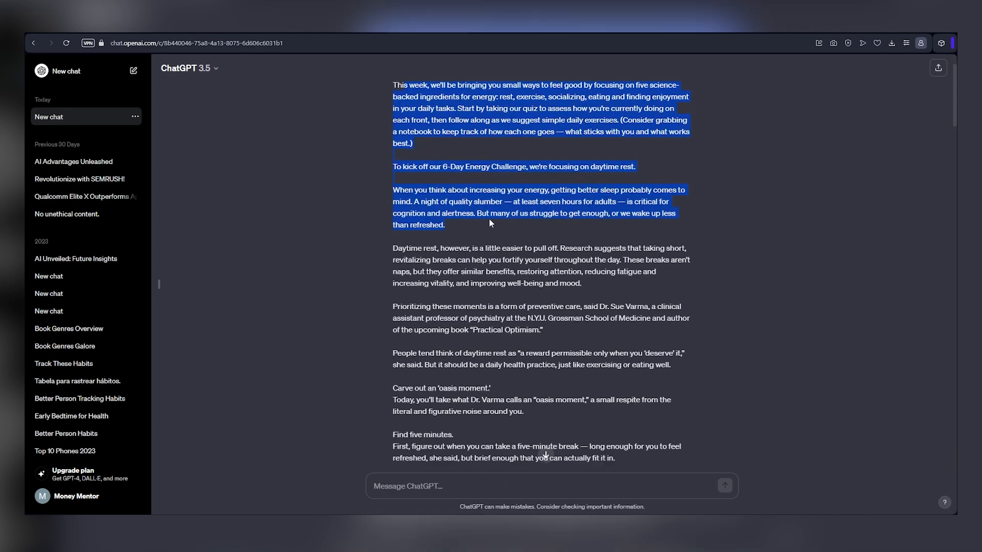
pyautogui.scroll(-3)
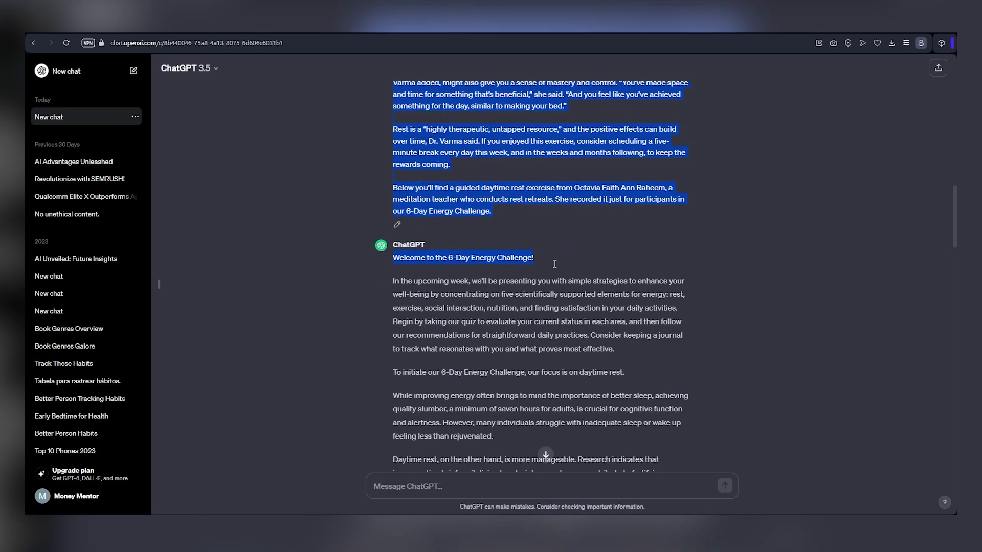
pyautogui.scroll(-3)
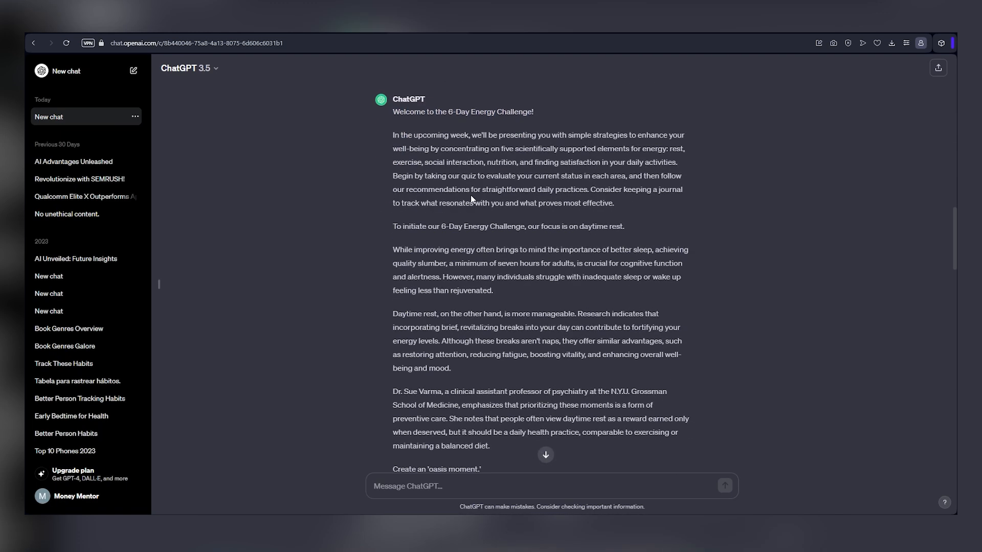
pyautogui.moveTo(392, 135); pyautogui.dragTo(428, 135)
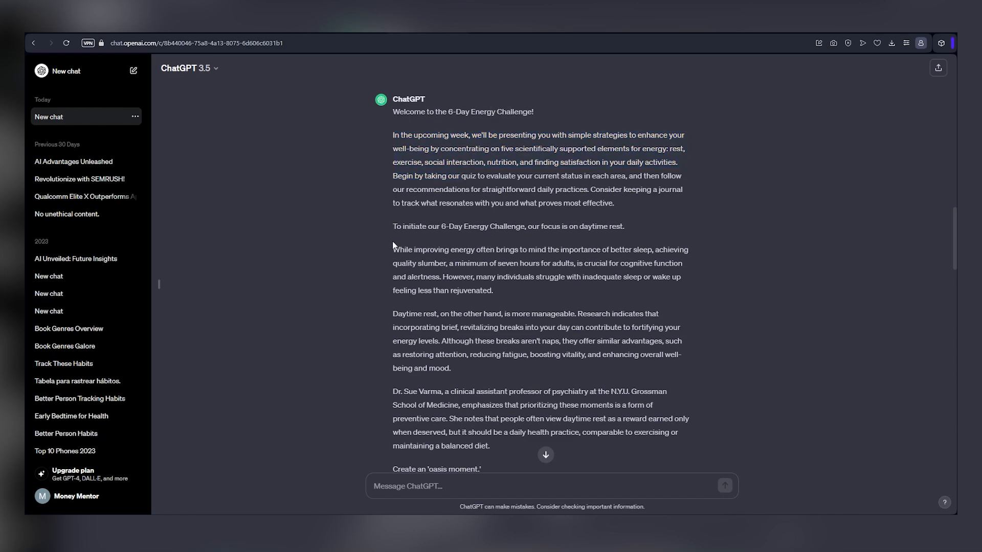
pyautogui.scroll(-3)
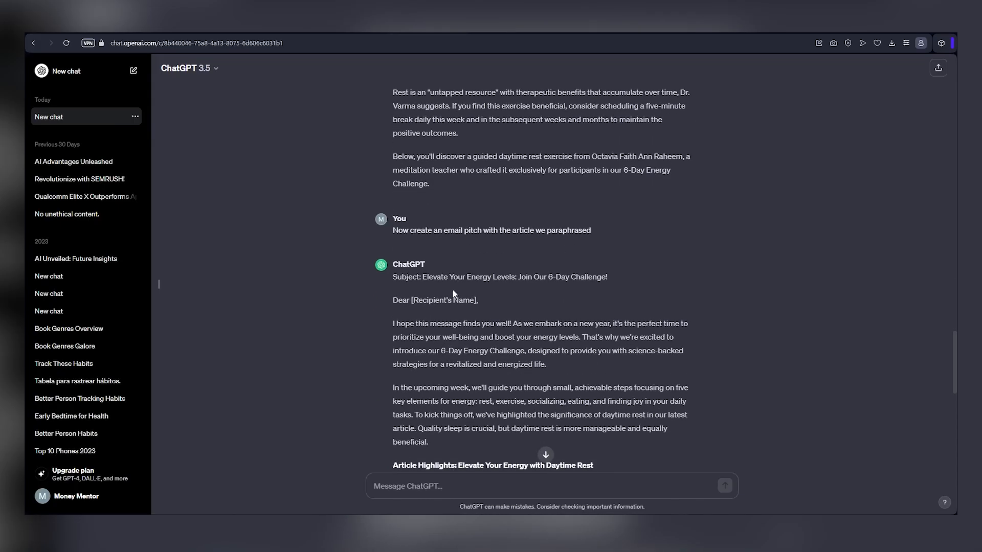
pyautogui.scroll(-3)
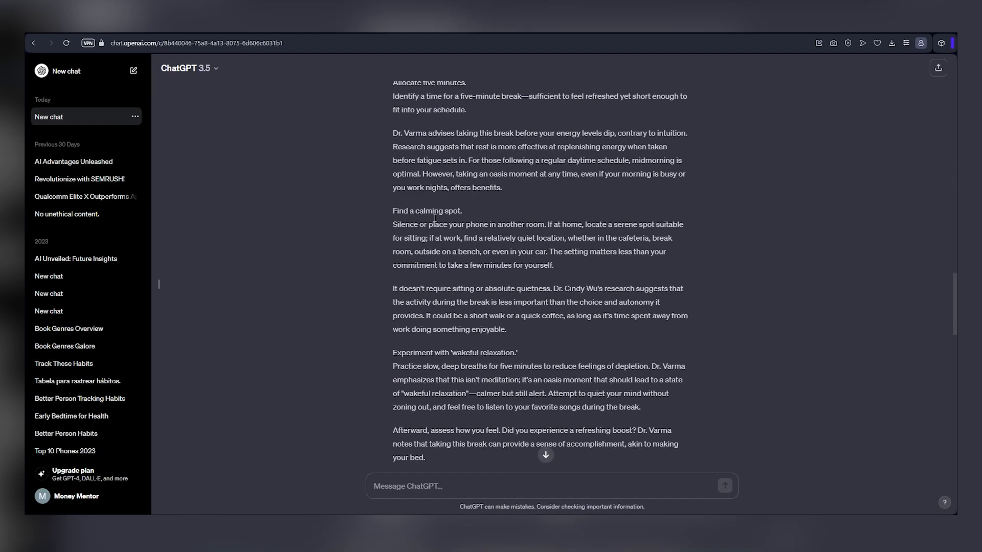
# Read through ChatGPT's rewritten 6-Day Energy Challenge article to copy it
pyautogui.click(180, 43)
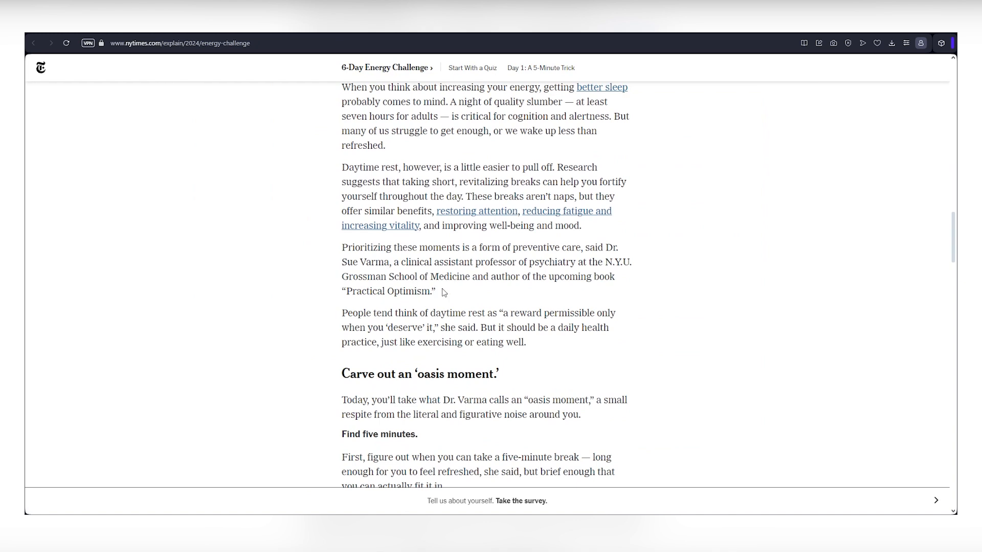
pyautogui.scroll(-3)
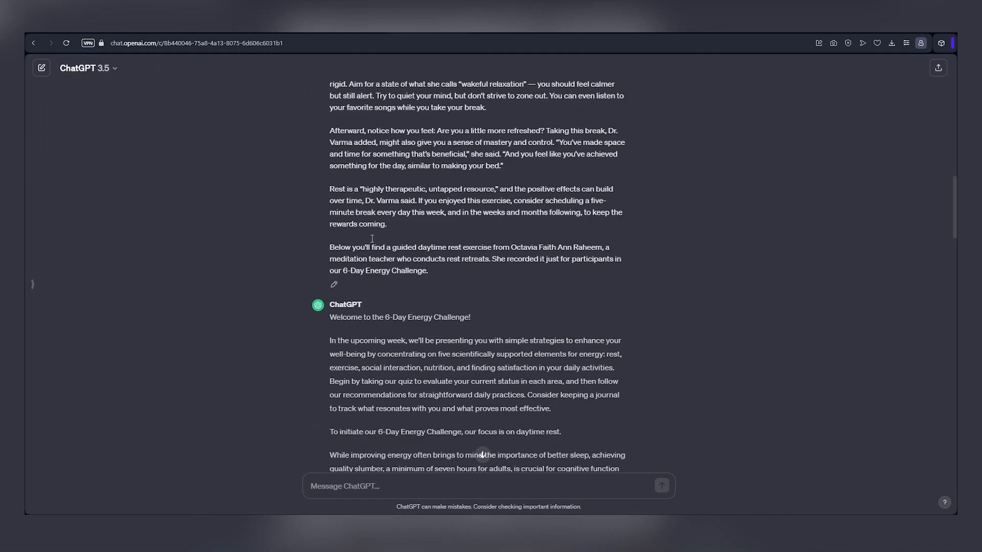
pyautogui.scroll(-3)
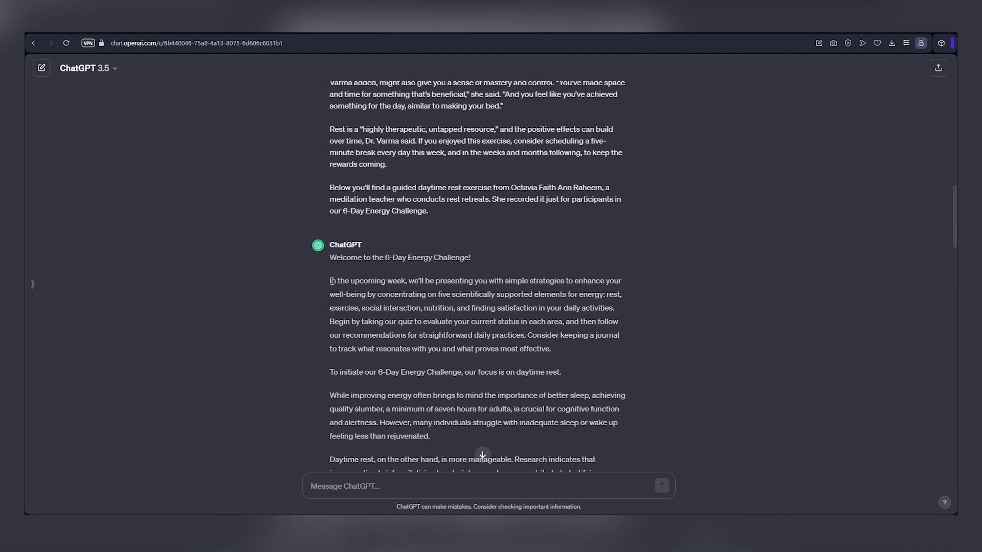
pyautogui.scroll(-3)
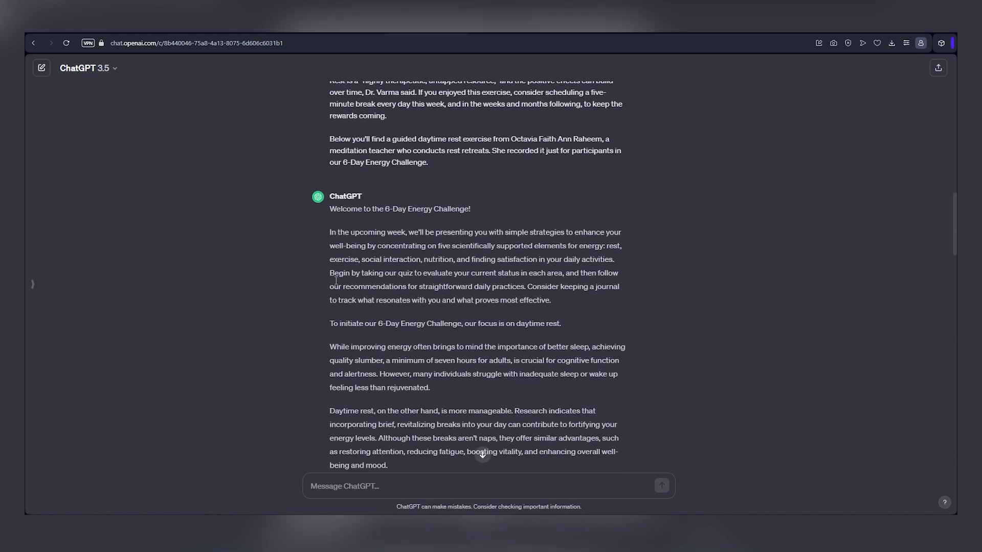
pyautogui.scroll(-3)
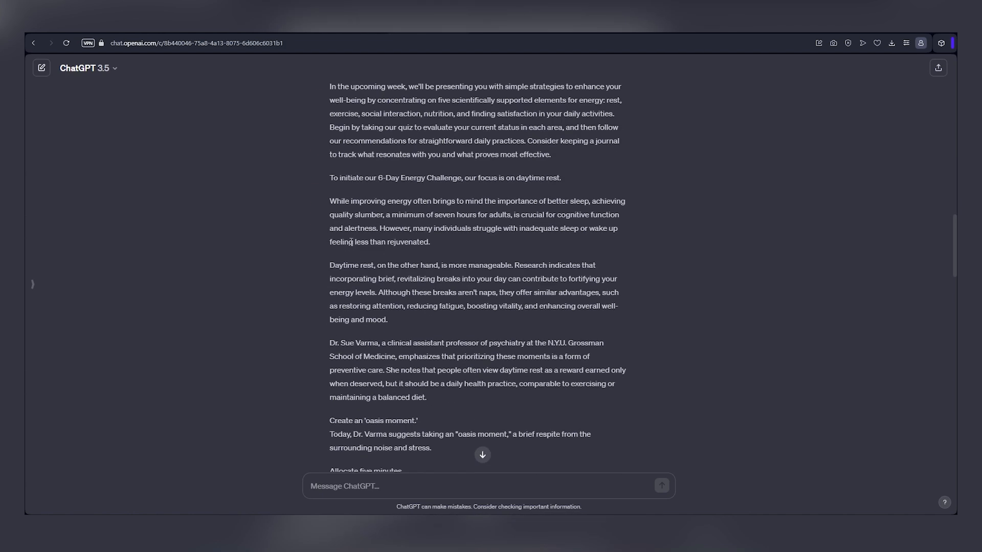
pyautogui.scroll(3)
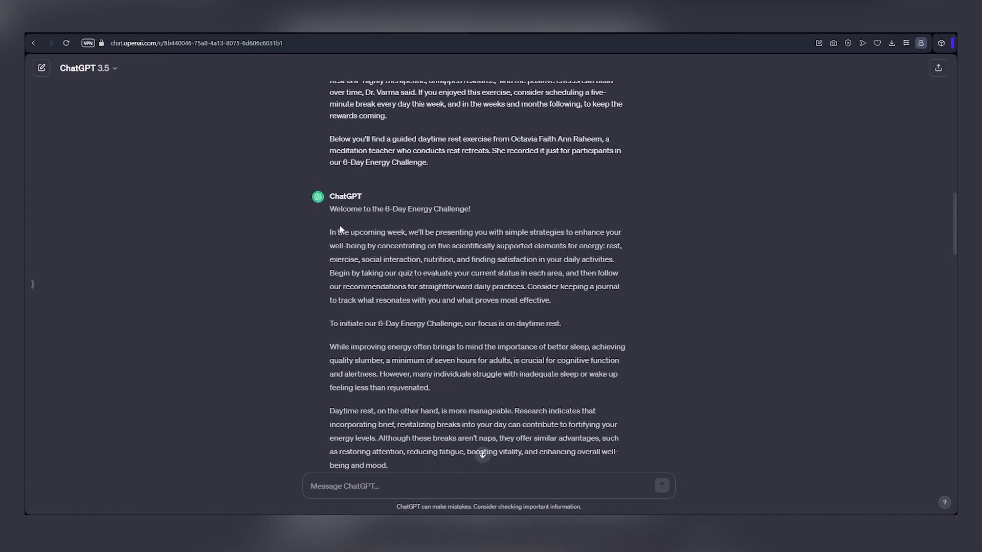
pyautogui.moveTo(344, 230)
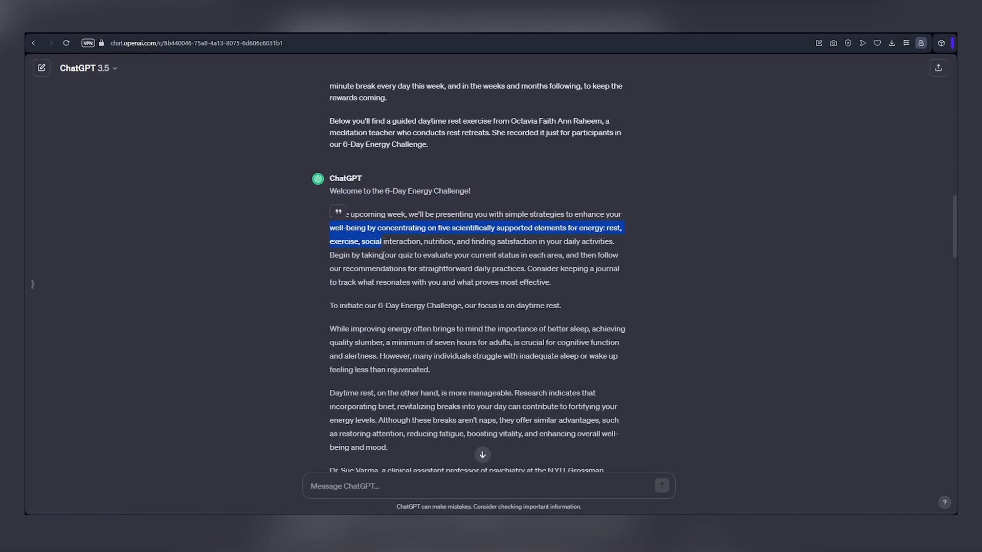
pyautogui.scroll(-3)
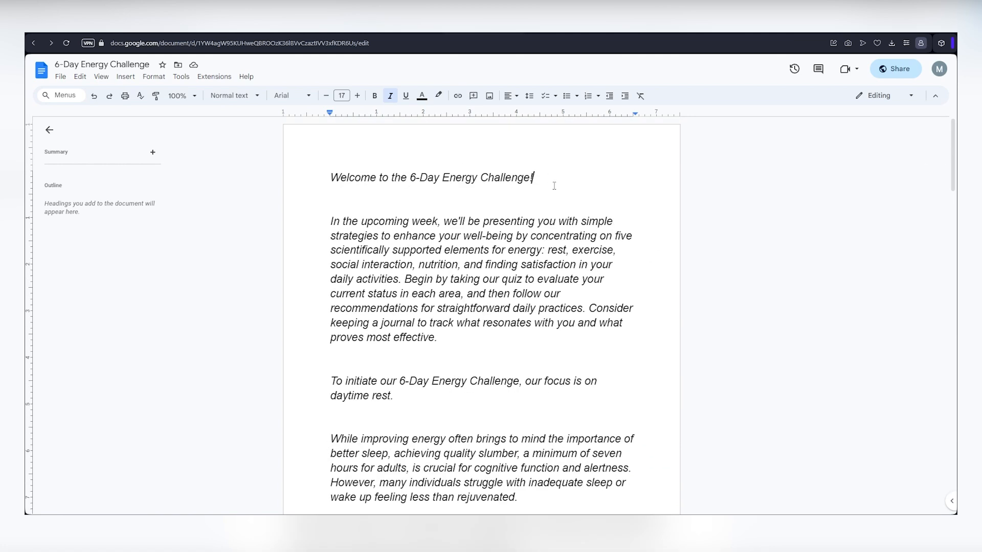
# Bold the opening line "Welcome to the 6-Day Energy Challenge!" in the Doc
pyautogui.click(374, 96)
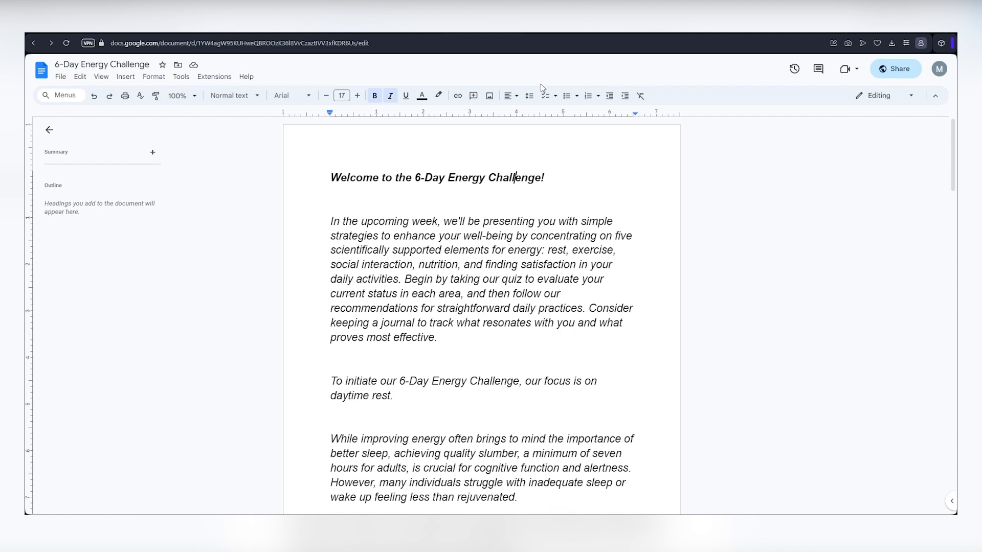
pyautogui.moveTo(537, 87)
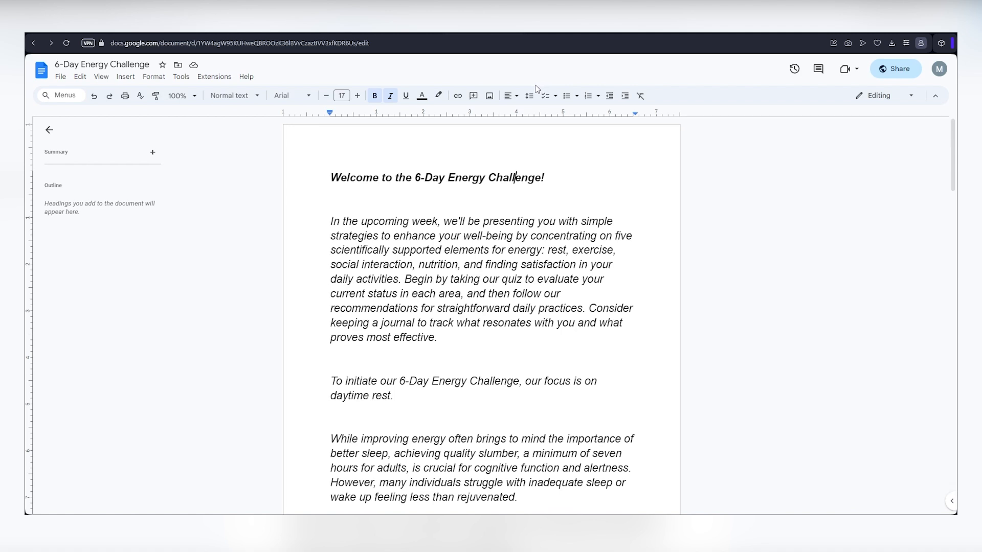
pyautogui.moveTo(571, 58)
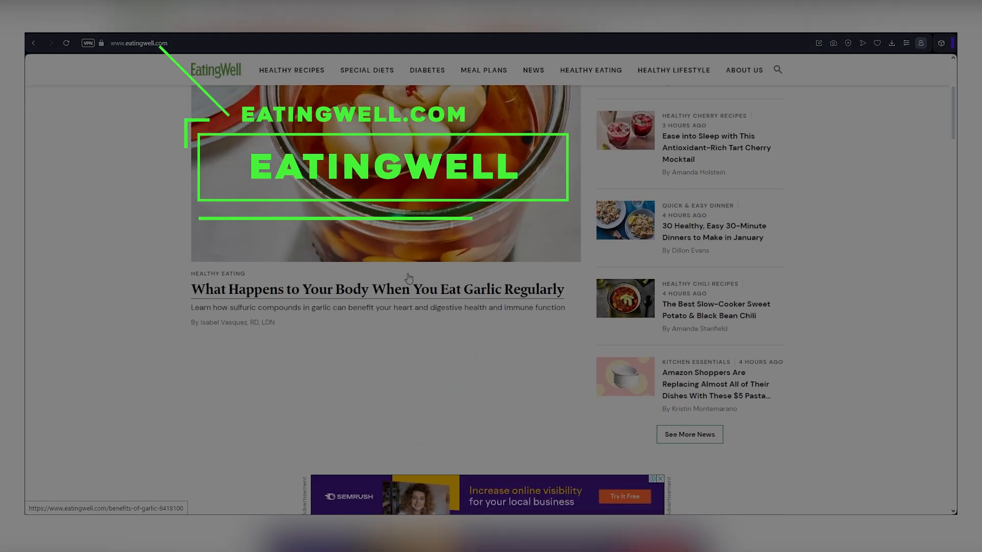
# Read through the creativewritingnews EatingWell pitch guidelines article
pyautogui.scroll(-3)
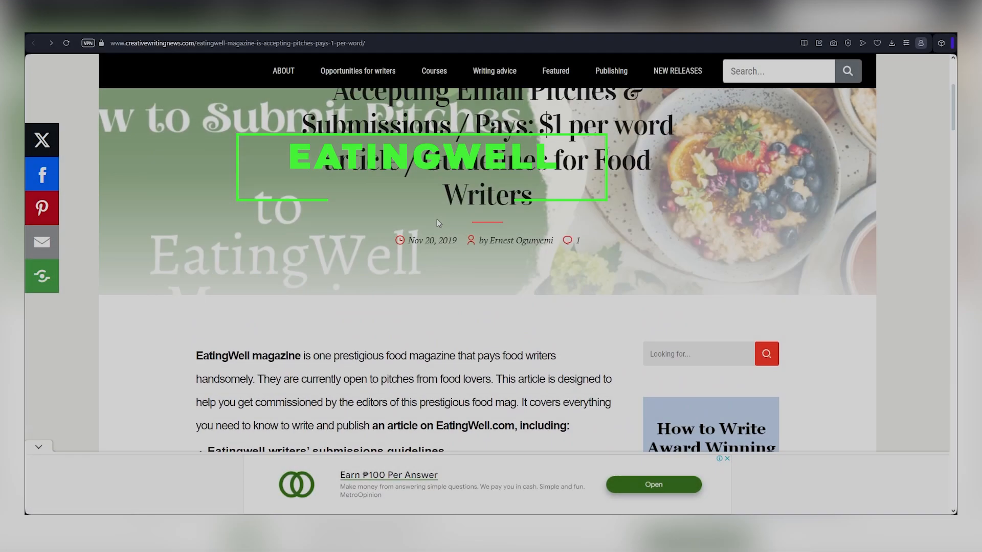
pyautogui.scroll(-3)
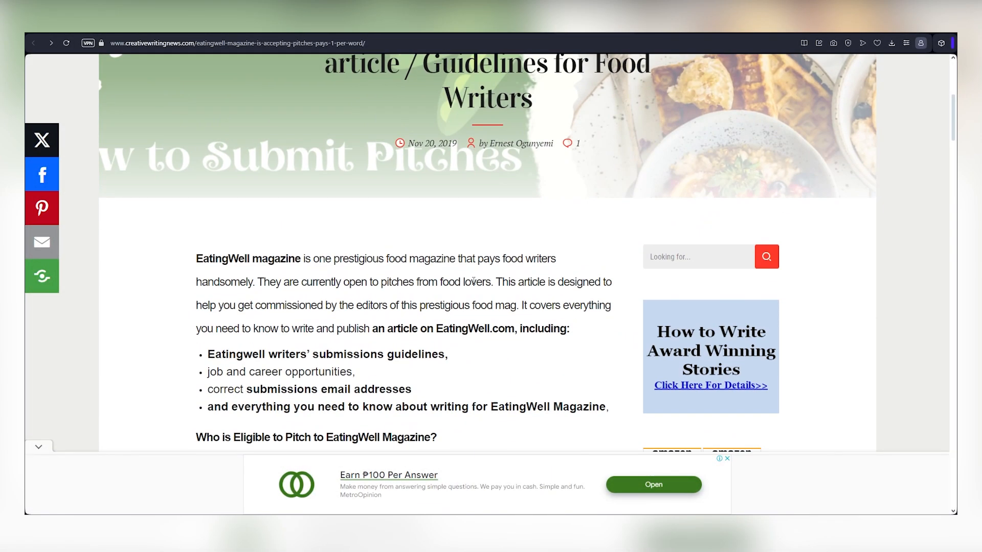
pyautogui.scroll(-3)
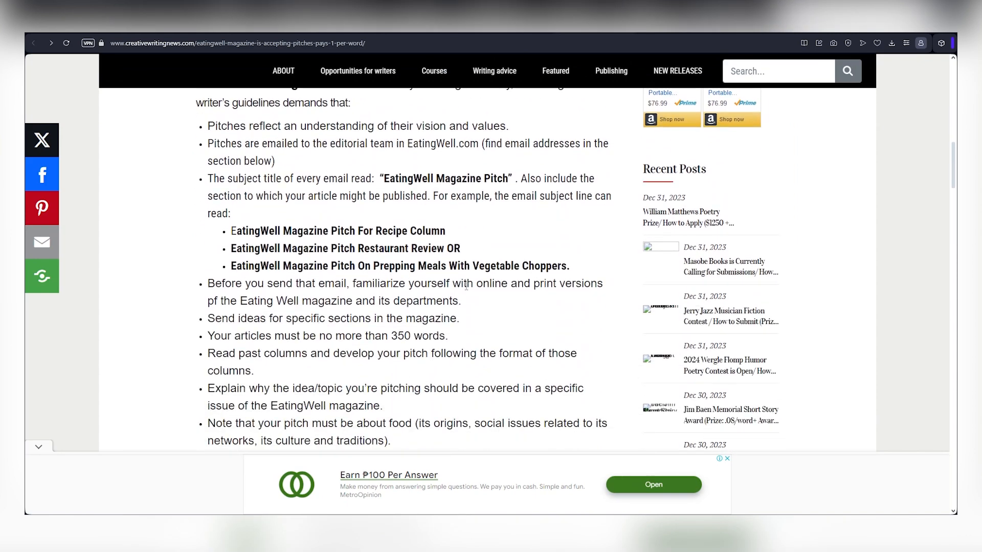
pyautogui.scroll(-3)
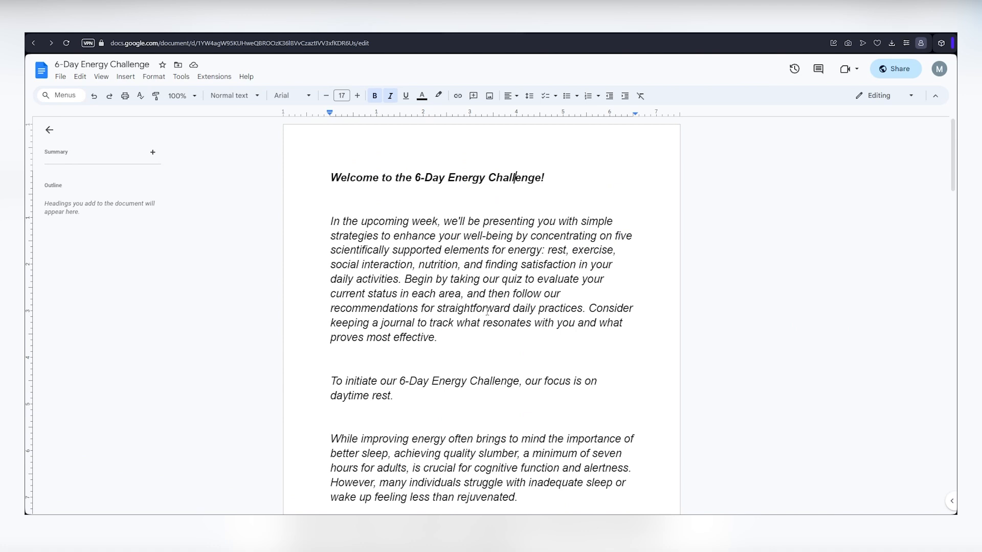
pyautogui.moveTo(428, 48)
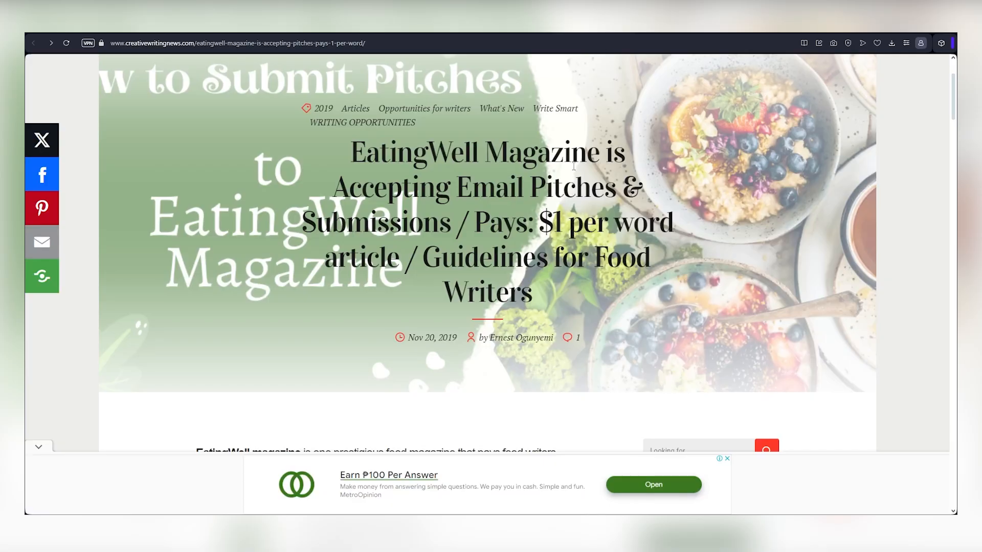
pyautogui.scroll(-3)
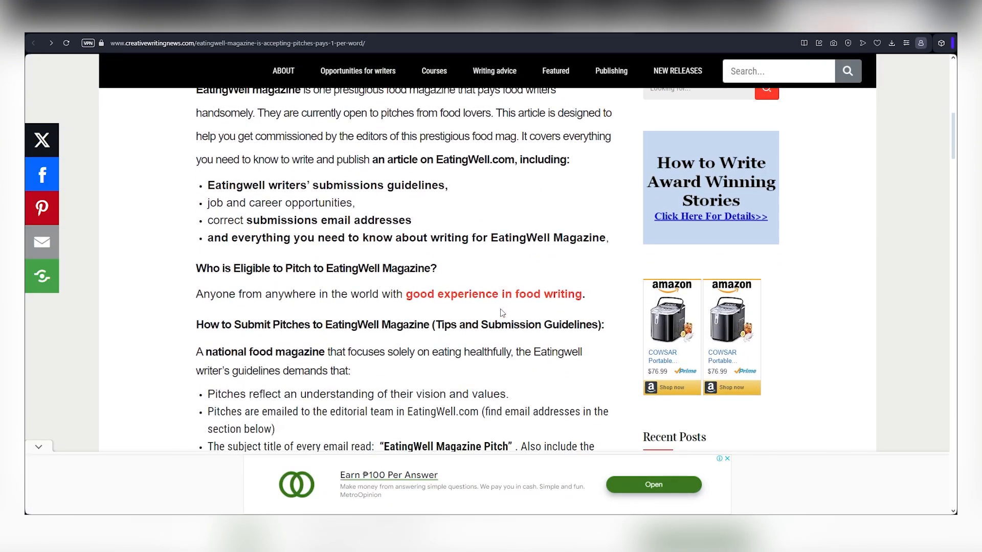
pyautogui.scroll(-3)
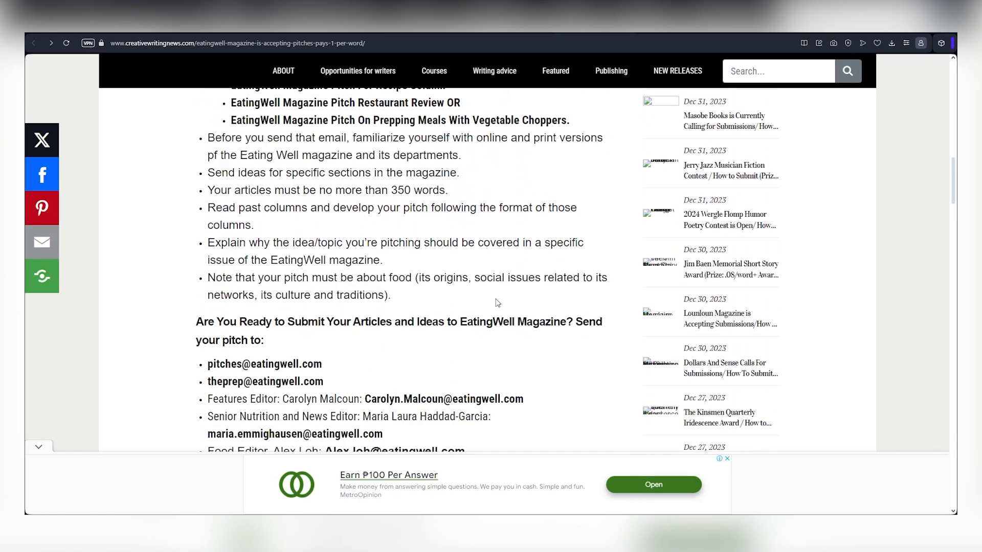
# Reach the 'Send your pitch to' list of EatingWell editors' email addresses
pyautogui.scroll(-3)
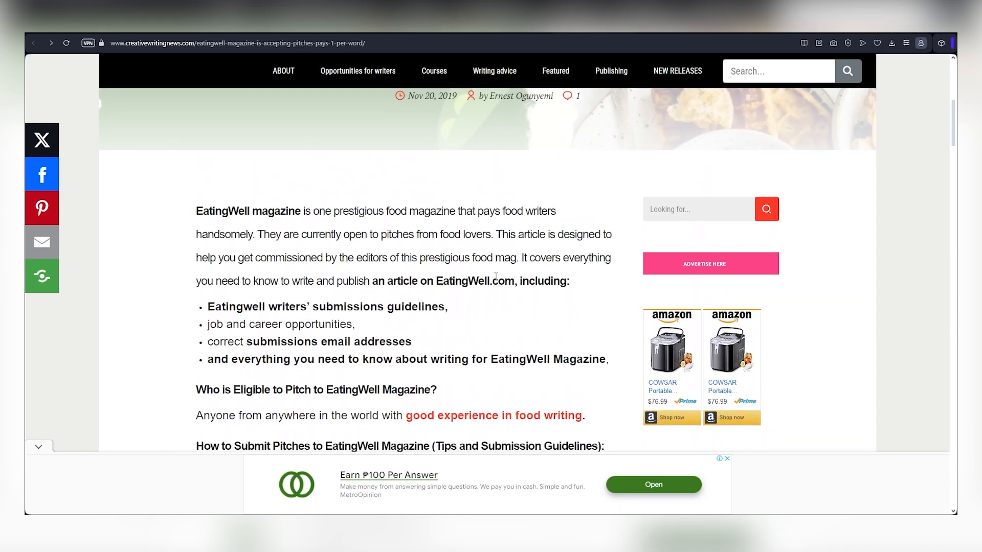
pyautogui.scroll(-3)
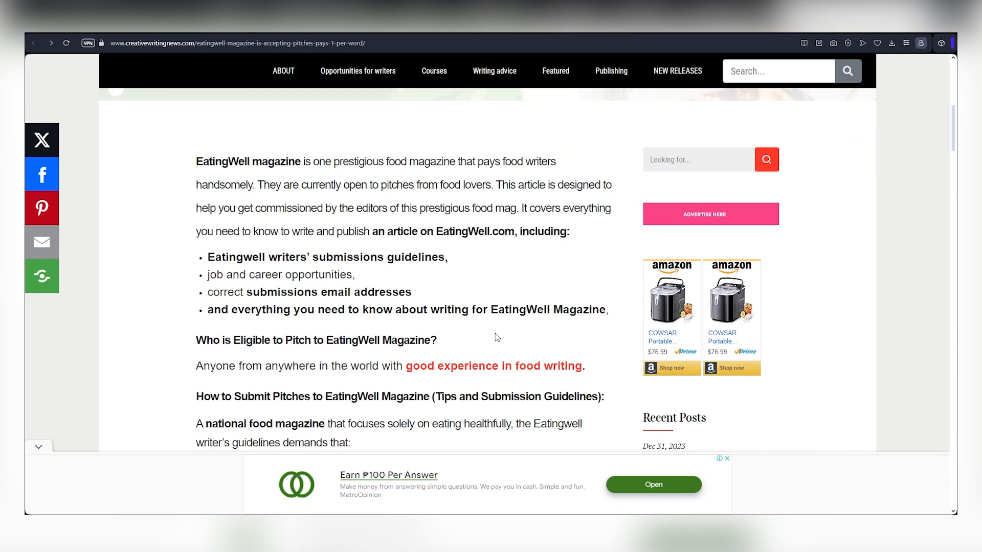
pyautogui.scroll(-3)
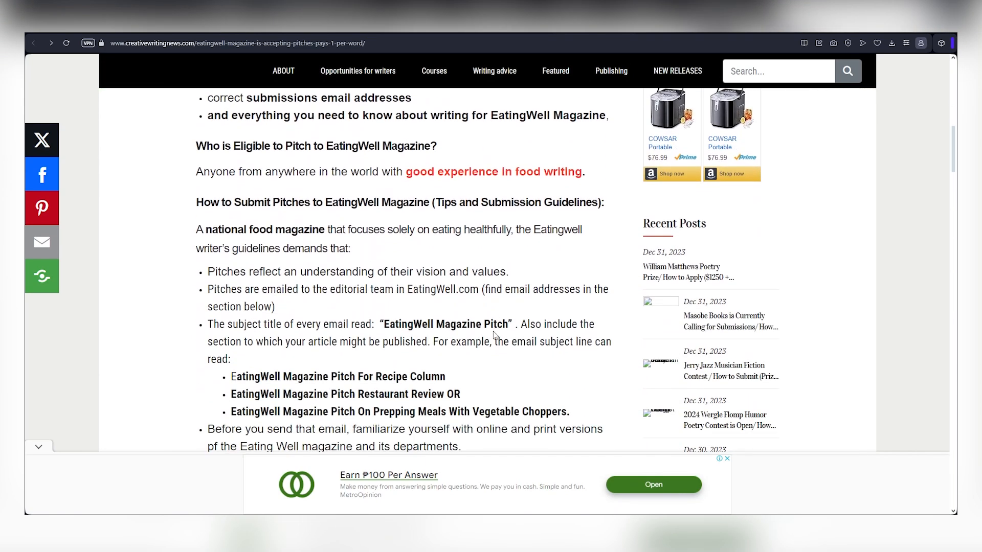
pyautogui.scroll(-3)
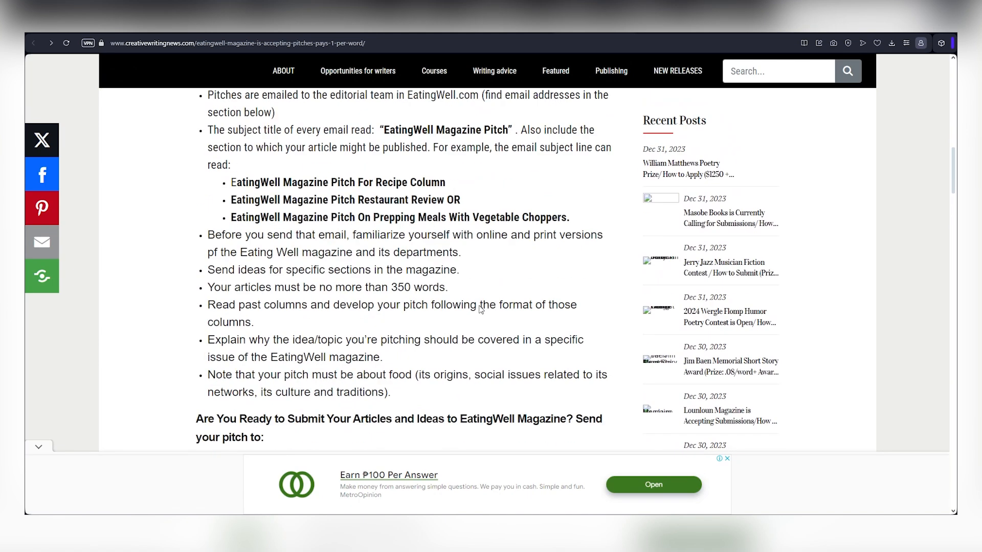
pyautogui.scroll(-3)
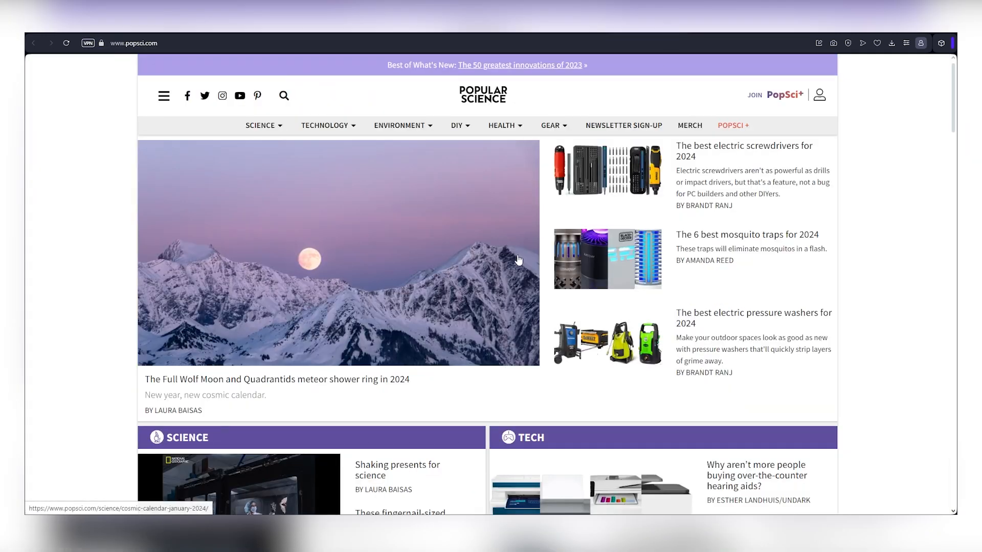
# Scroll to the popsci.com footer to reach Popular Science's Contact Us page
pyautogui.scroll(-3)
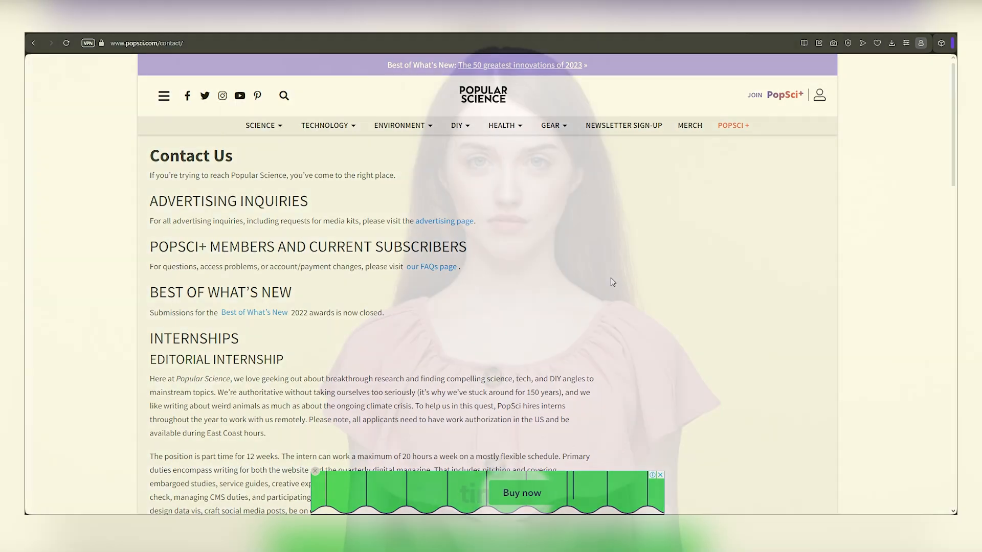
pyautogui.scroll(-3)
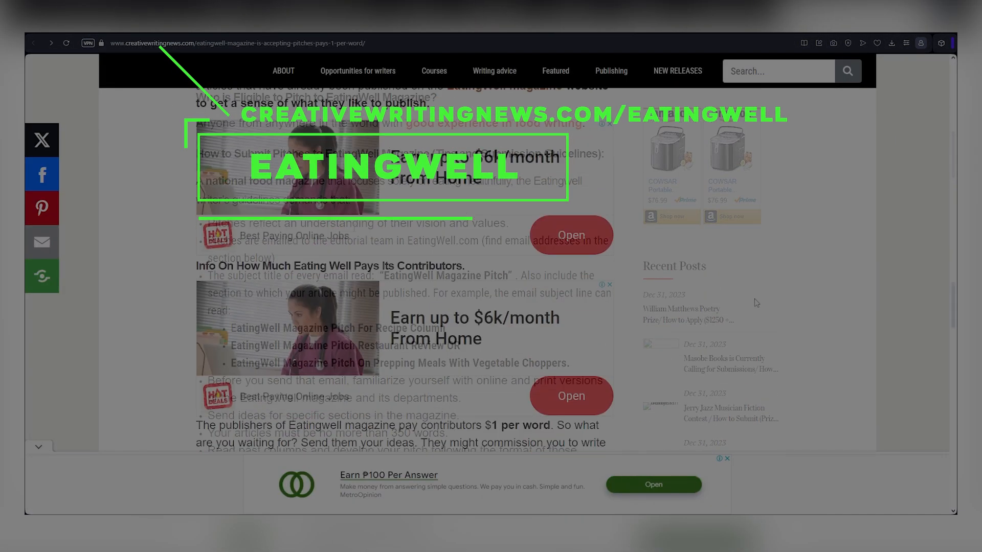
# Scroll the EatingWell article to the editors' pitch email addresses
pyautogui.scroll(-3)
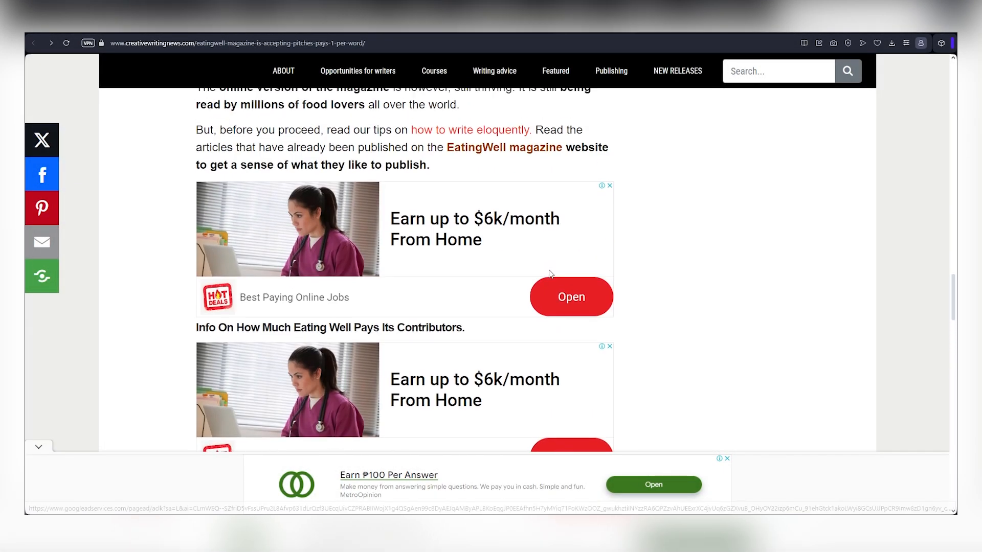
pyautogui.scroll(-3)
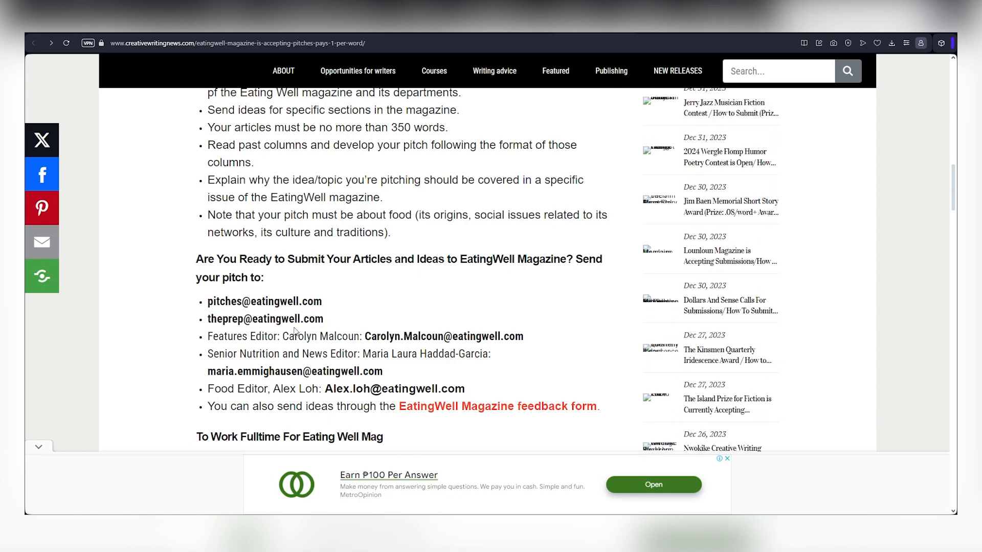
pyautogui.moveTo(518, 328)
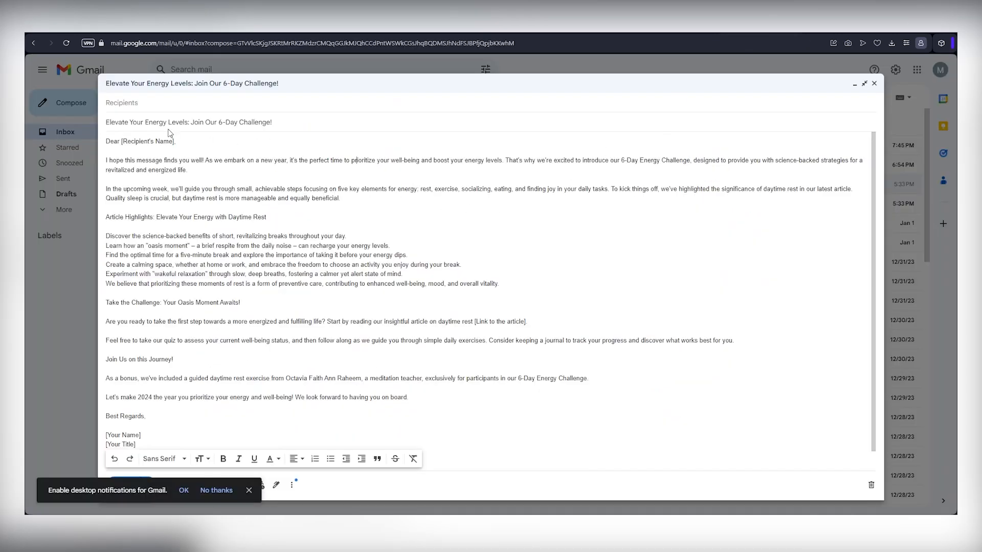
# Change the Gmail draft's subject line to "Content Submission"
pyautogui.write('Co')
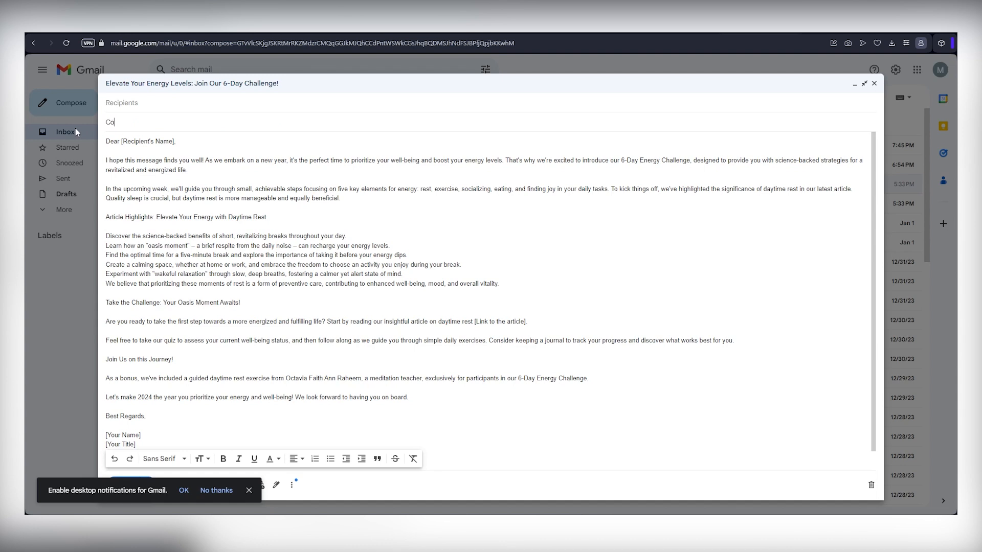
pyautogui.write('Content Submission')
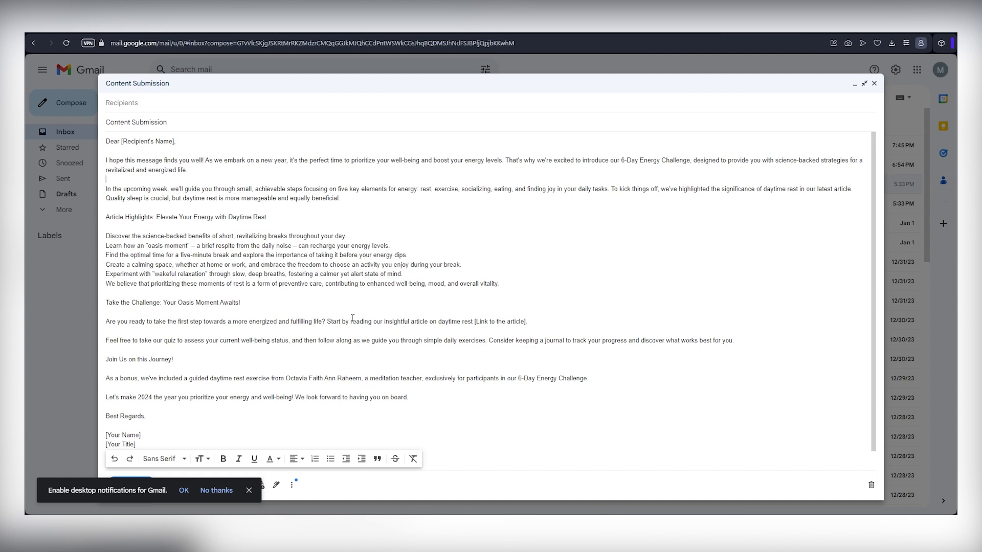
pyautogui.moveTo(769, 119)
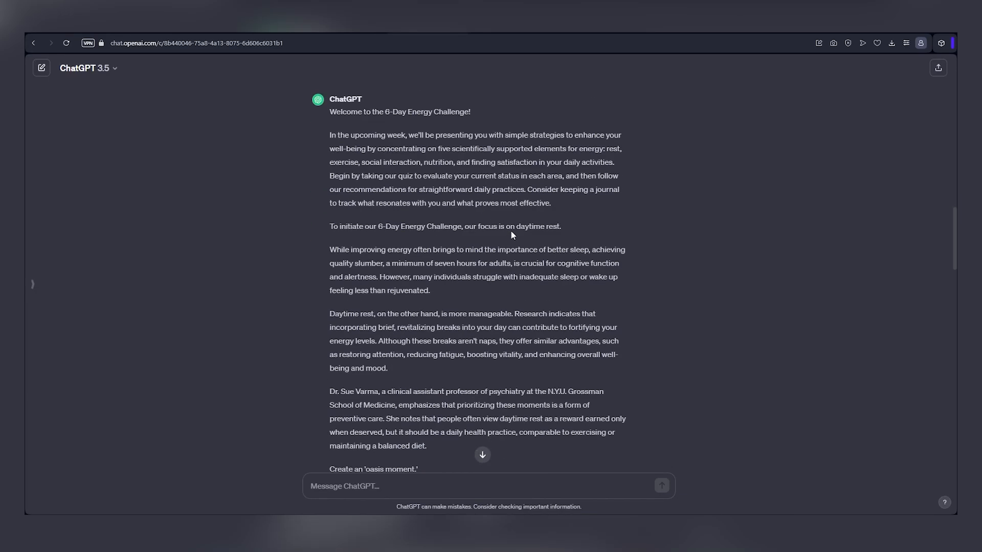
# Finish reviewing the rest of the EatingWell pitching article
pyautogui.scroll(-3)
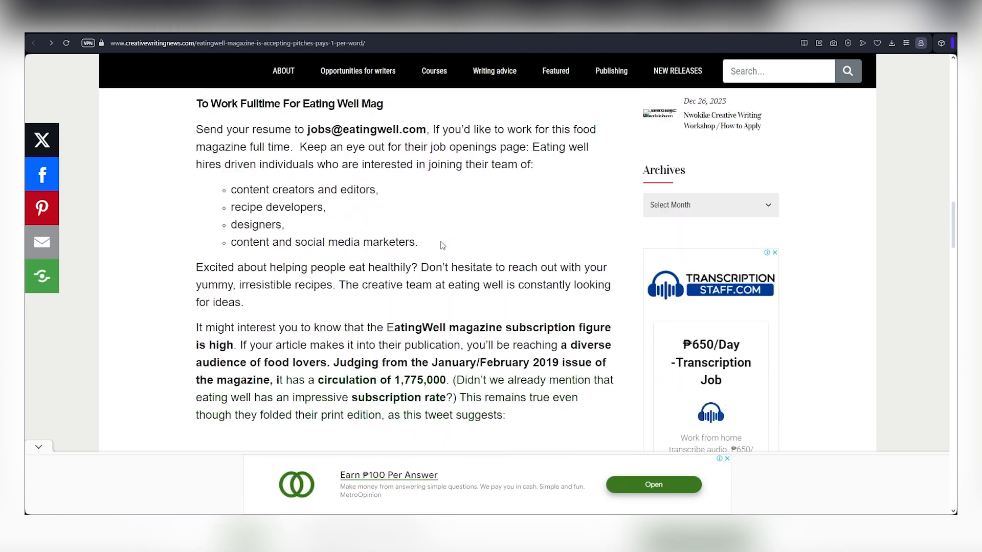
pyautogui.scroll(-3)
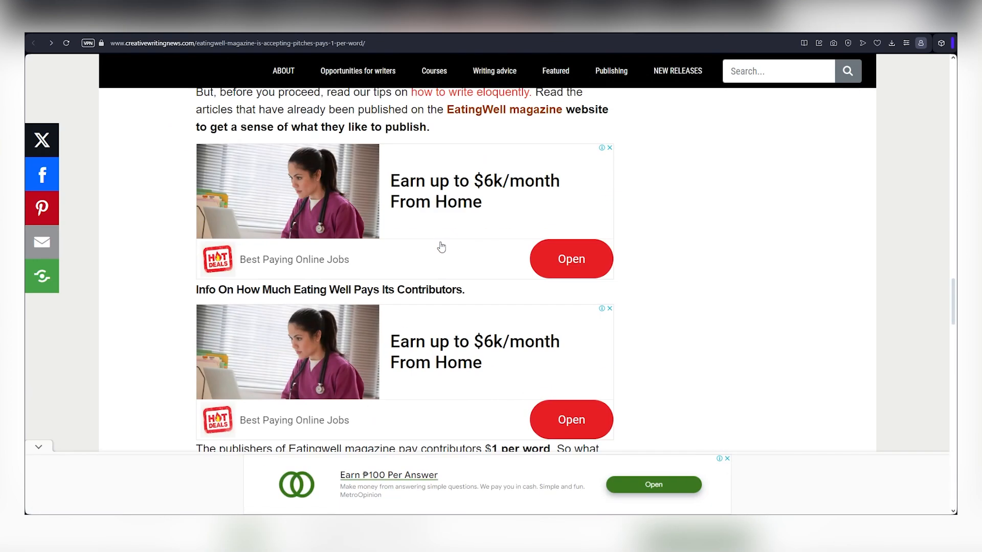
pyautogui.scroll(-3)
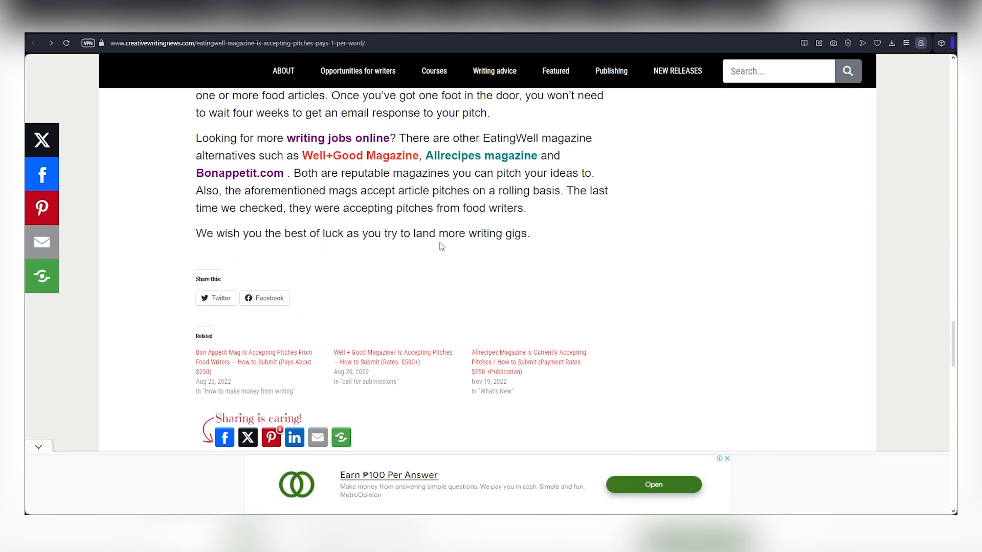
pyautogui.scroll(3)
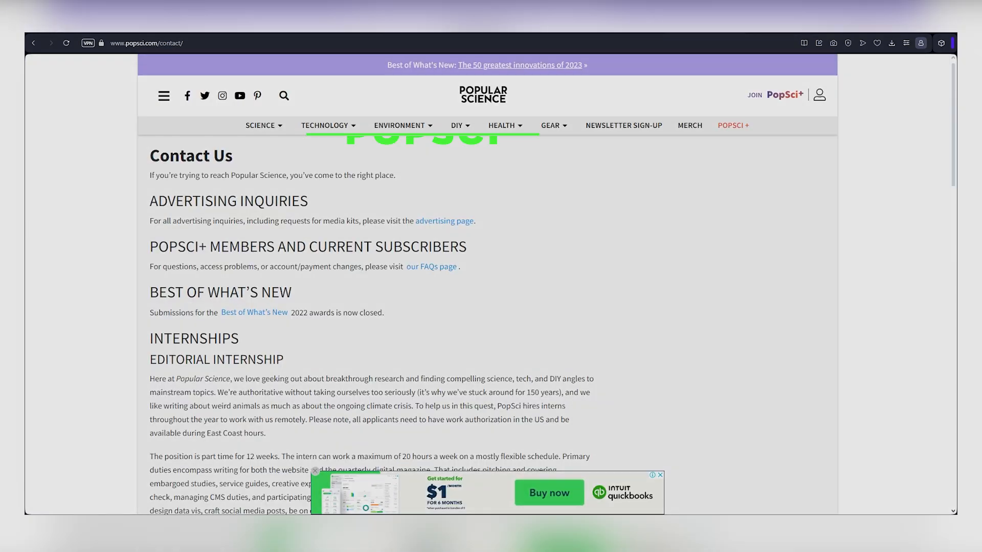
pyautogui.click(551, 125)
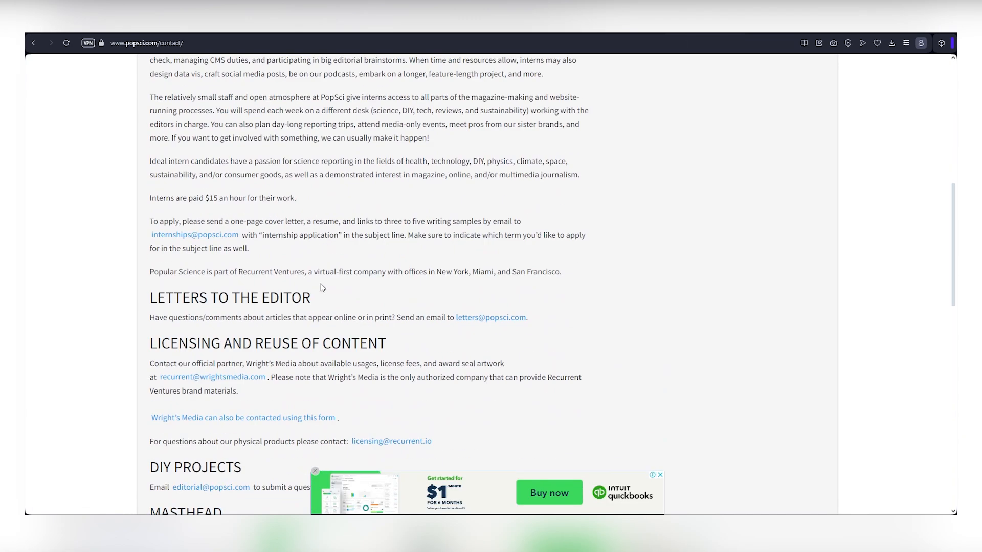
pyautogui.scroll(-3)
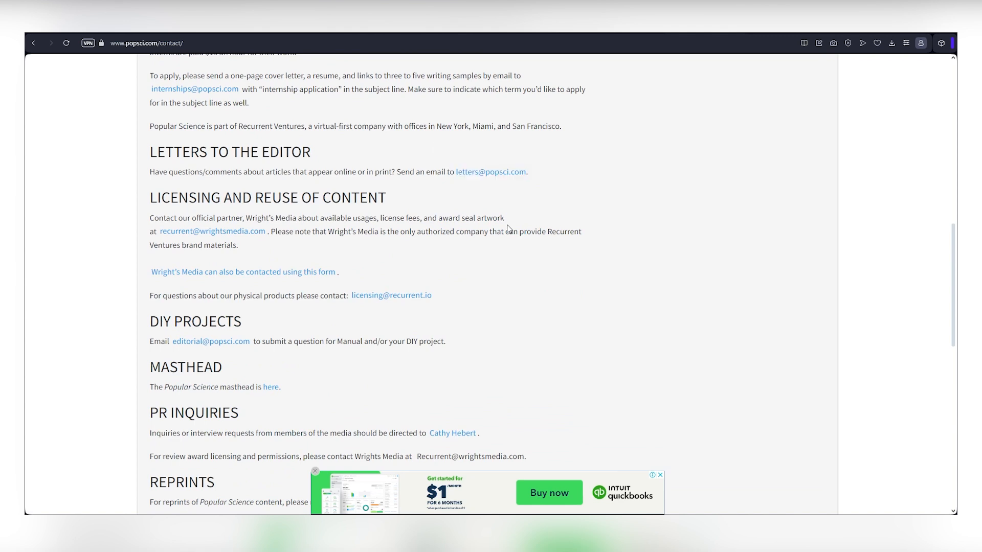
pyautogui.scroll(-3)
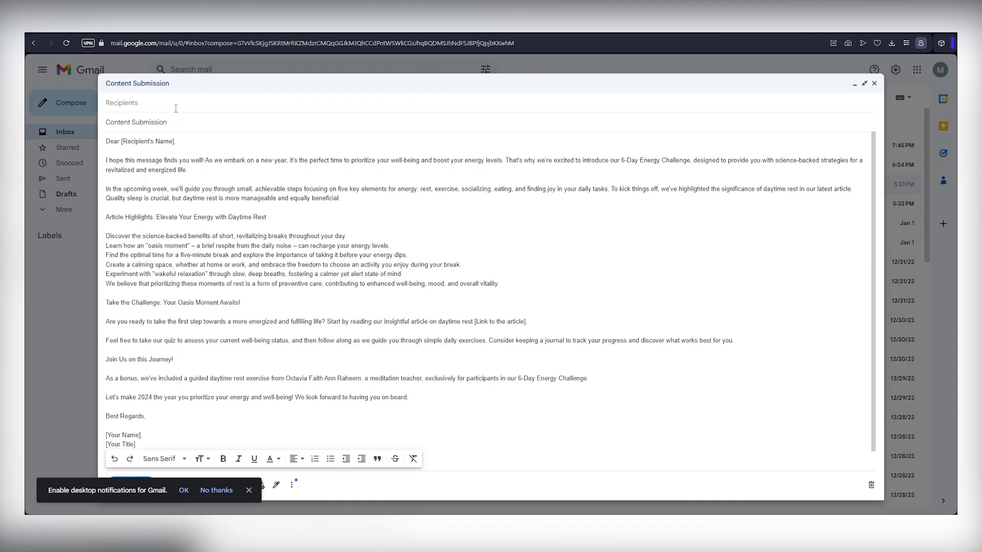
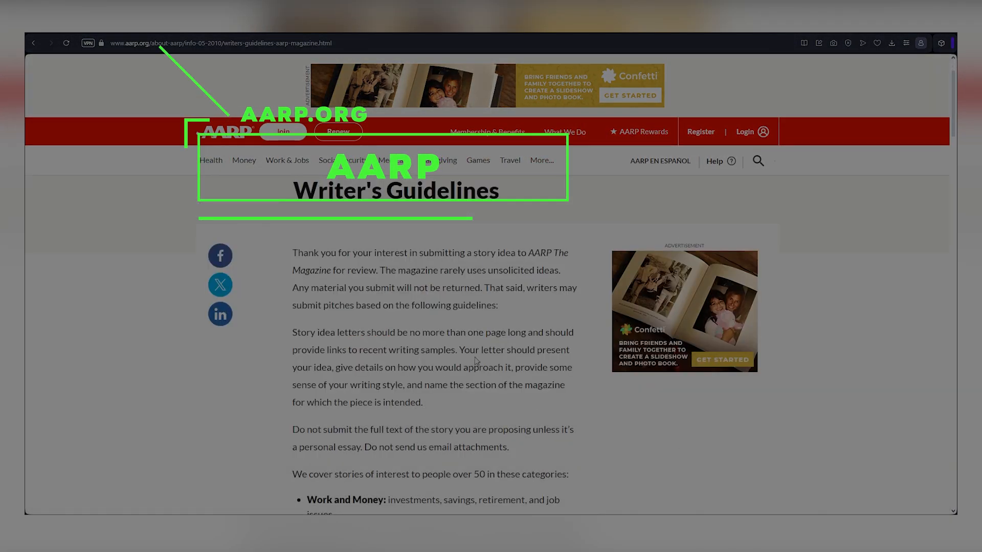
pyautogui.scroll(-3)
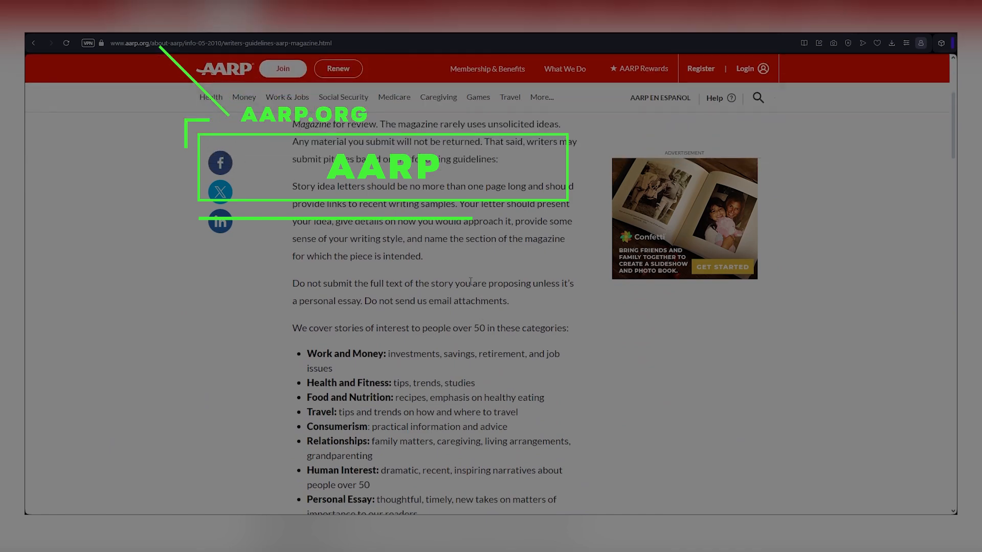
pyautogui.scroll(-3)
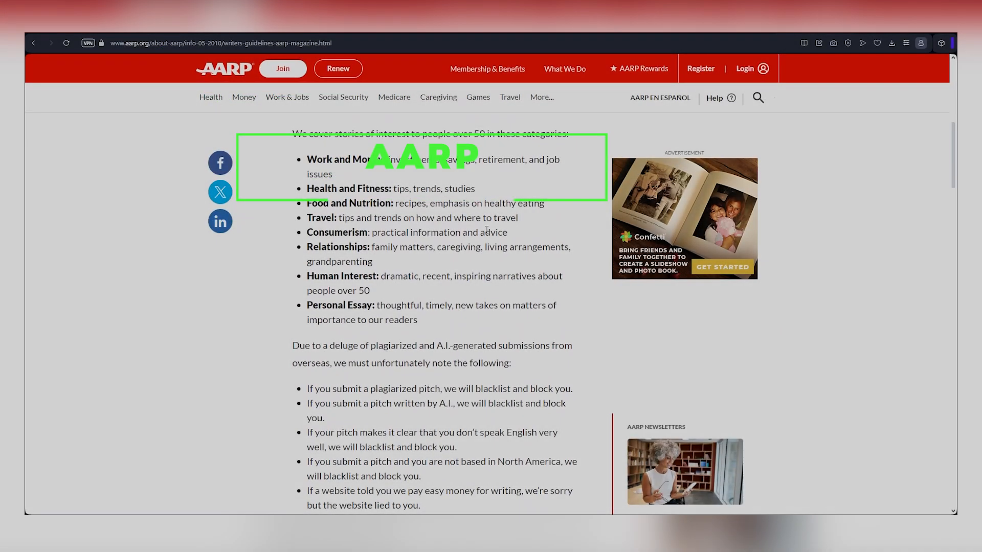
pyautogui.scroll(-3)
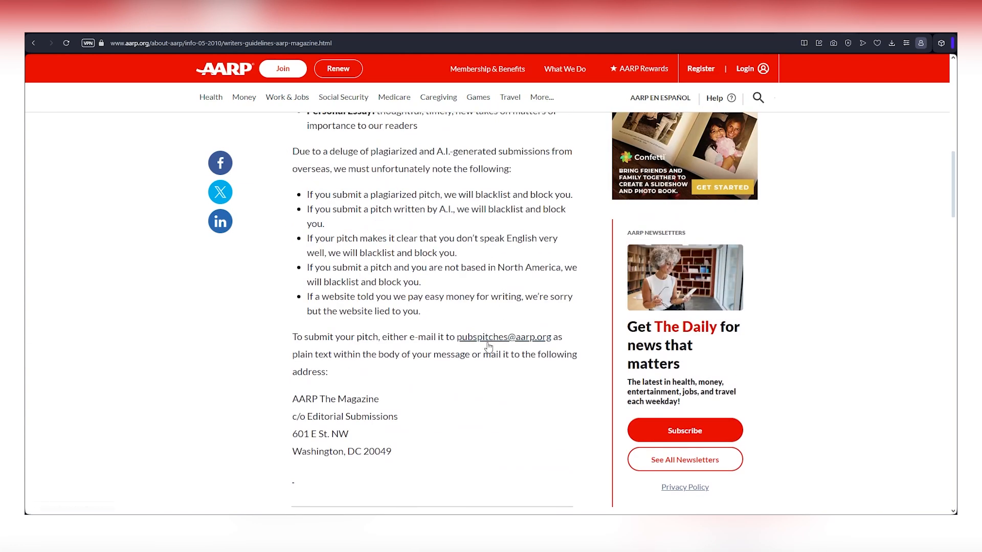
pyautogui.moveTo(503, 337)
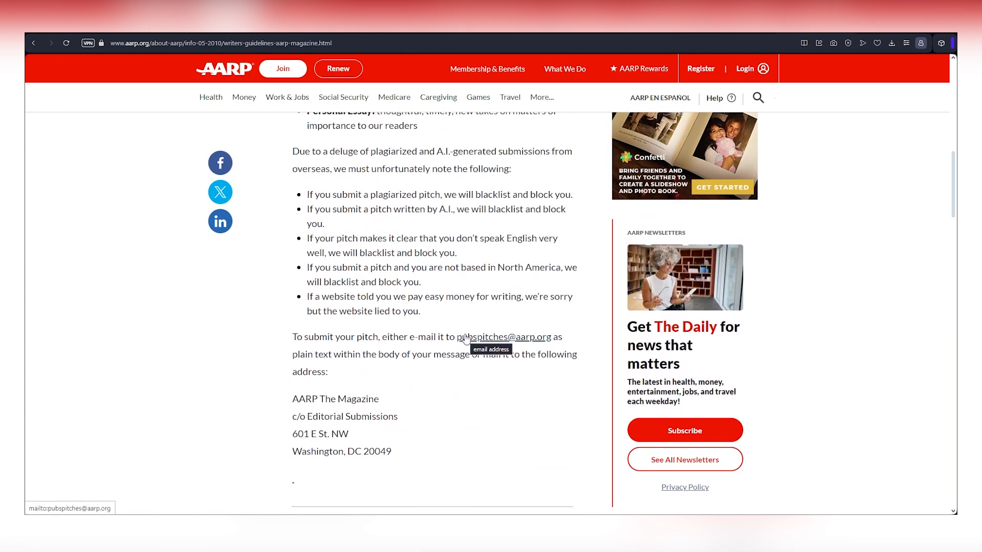
pyautogui.scroll(-3)
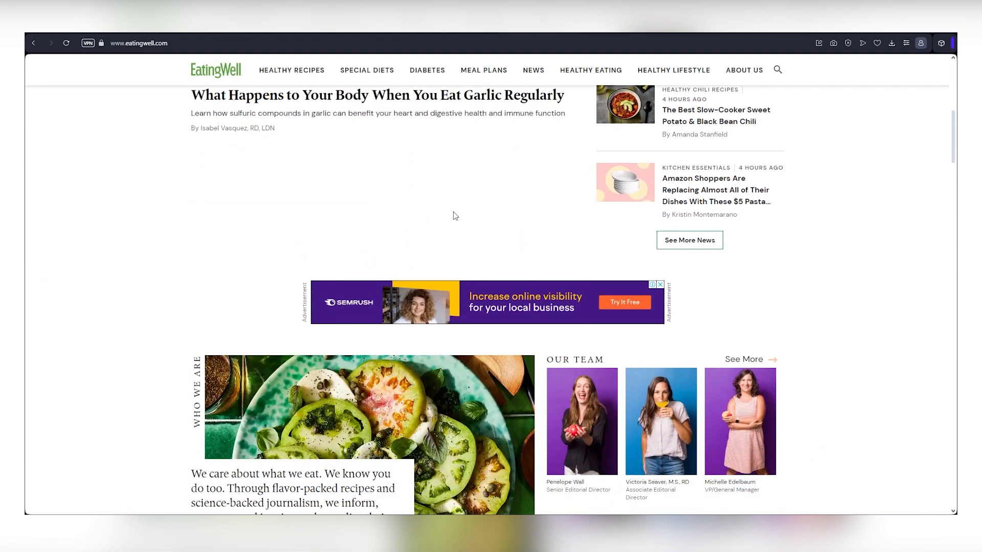
# Skim the EatingWell homepage, then scroll through Google News' top stories
pyautogui.scroll(-3)
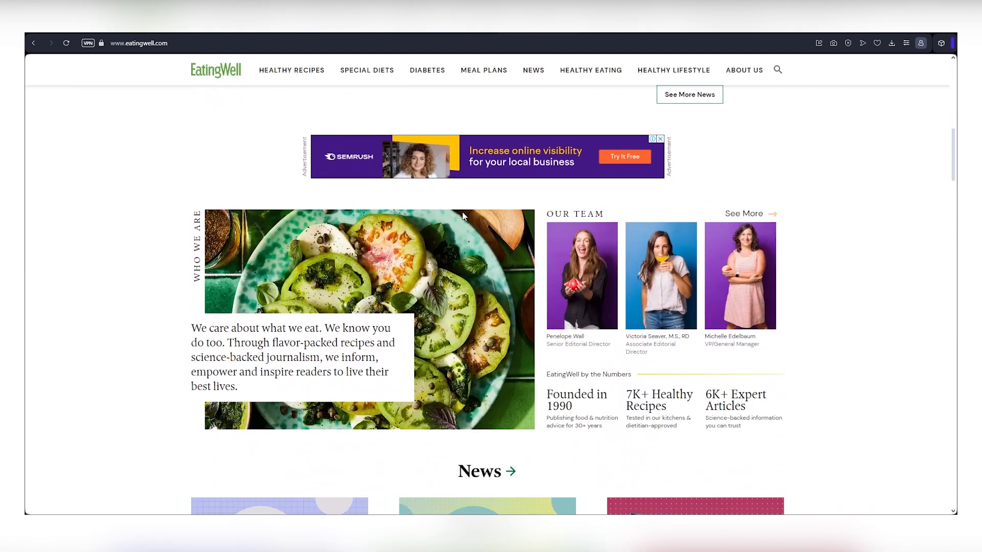
pyautogui.scroll(-3)
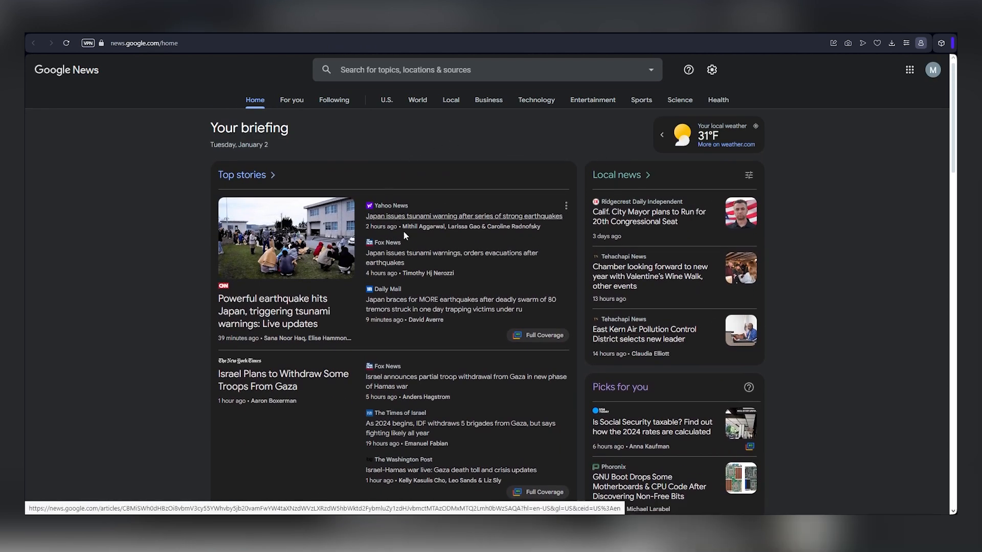
pyautogui.scroll(-3)
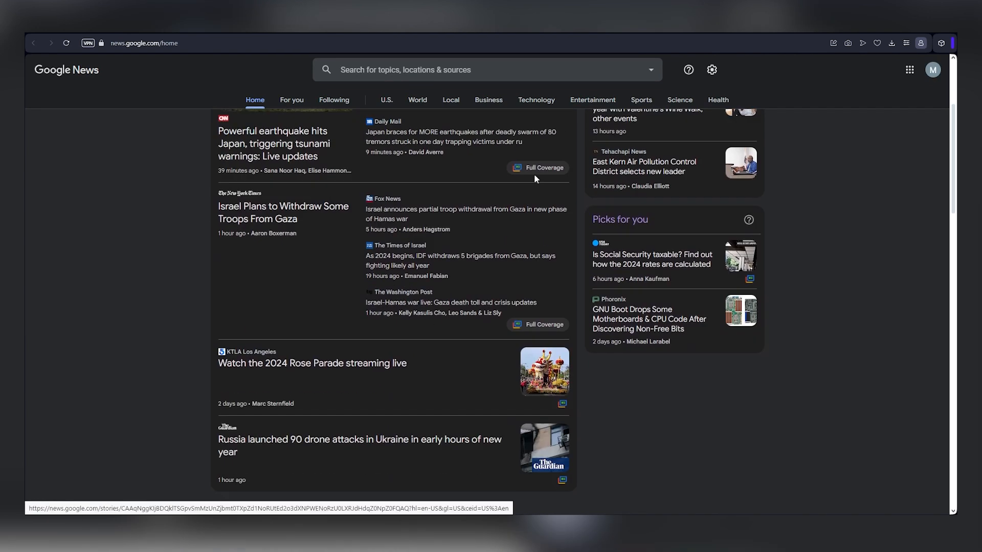